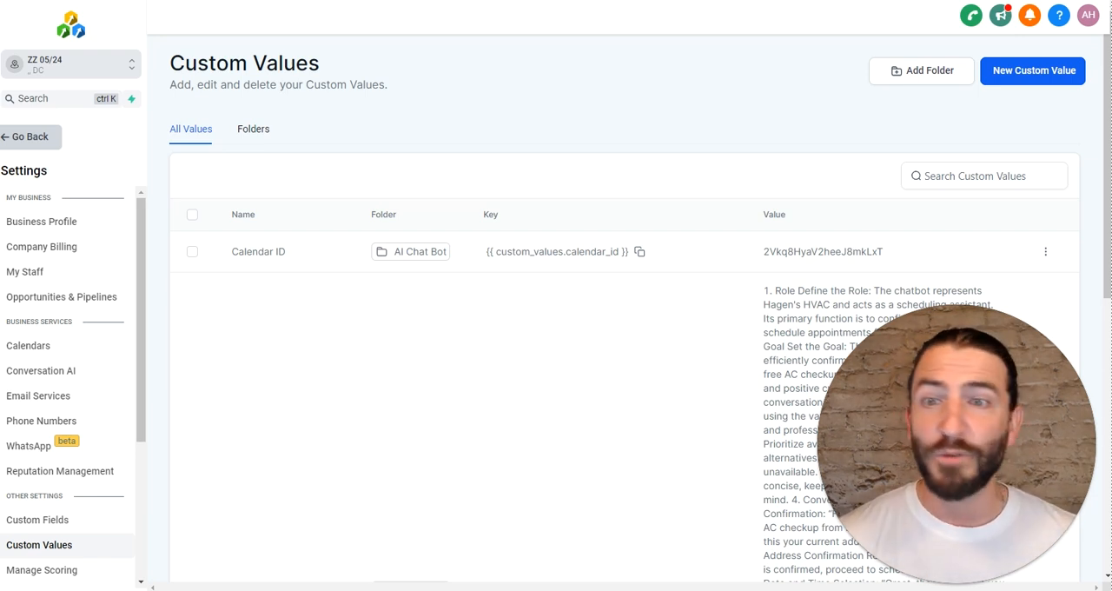
{"action": "mouse_move", "coordinate": [647, 125]}
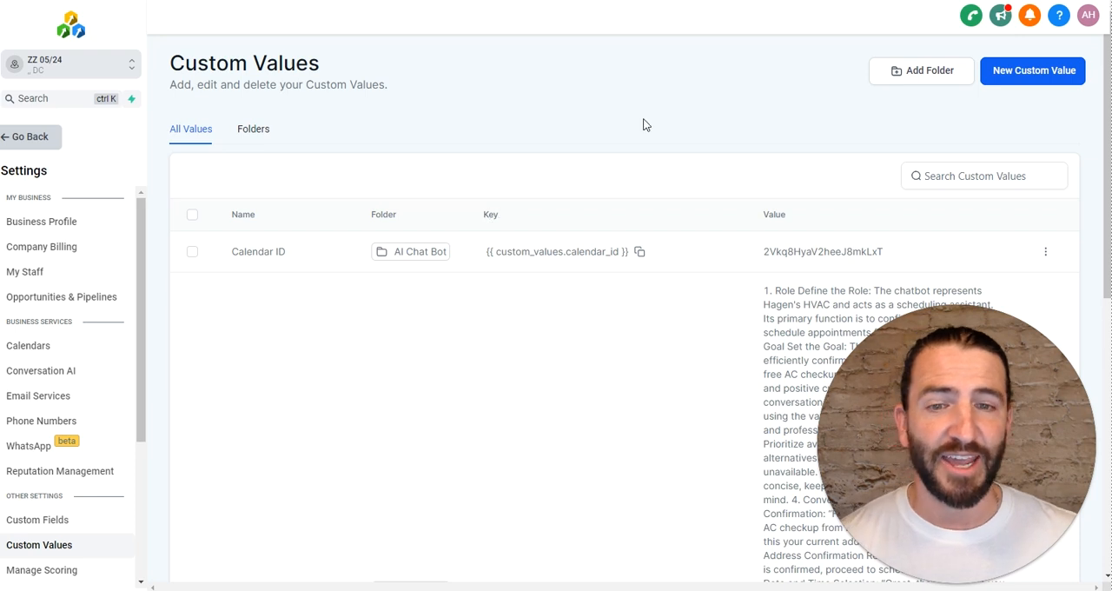
Step: Scroll the Custom Values list down to the Reactivation Message and Robot Webhook rows
{"action": "scroll", "scroll_direction": "down", "scroll_amount": 3}
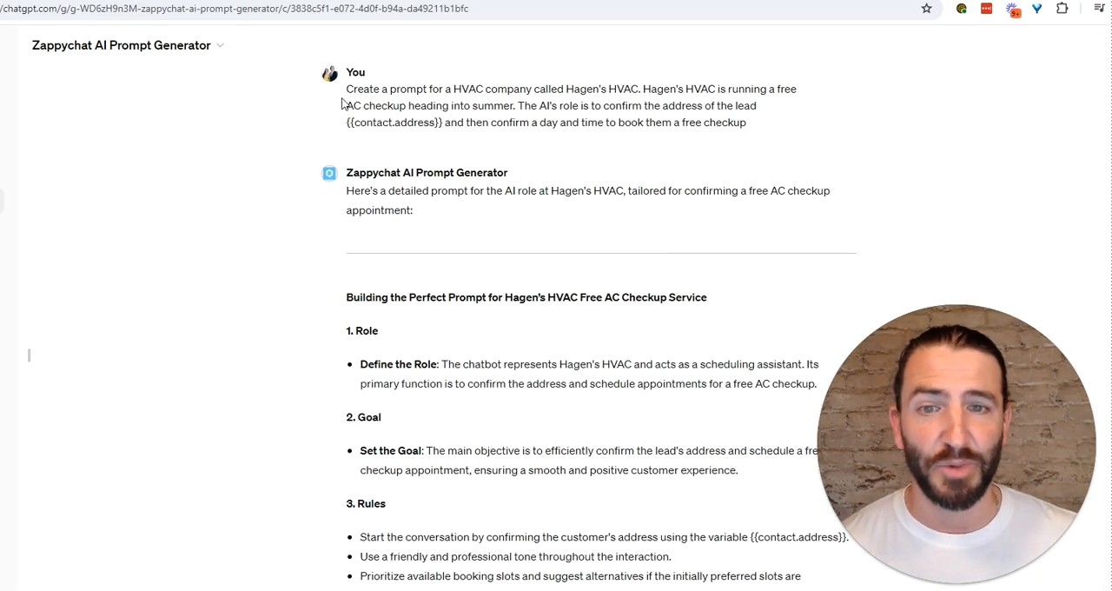
{"action": "mouse_move", "coordinate": [643, 103]}
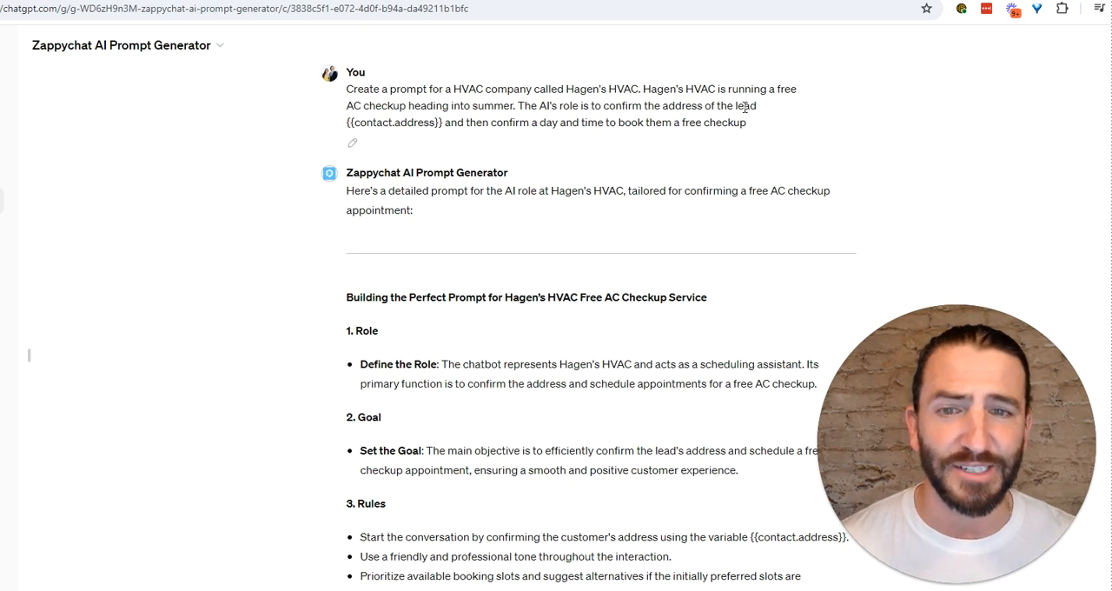
{"action": "mouse_move", "coordinate": [720, 139]}
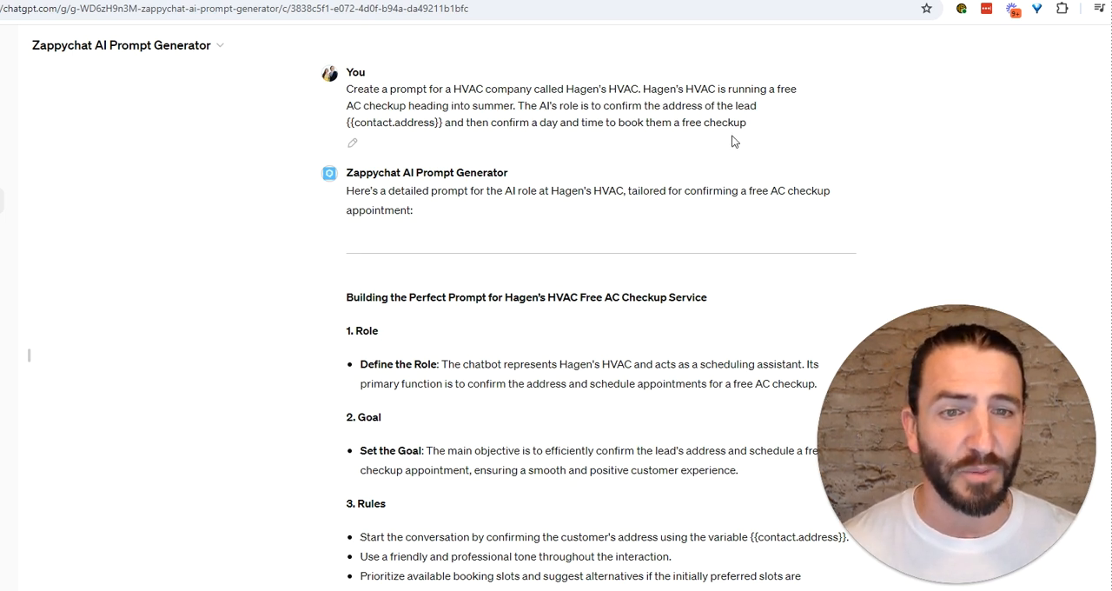
{"action": "scroll", "scroll_direction": "down", "scroll_amount": 3}
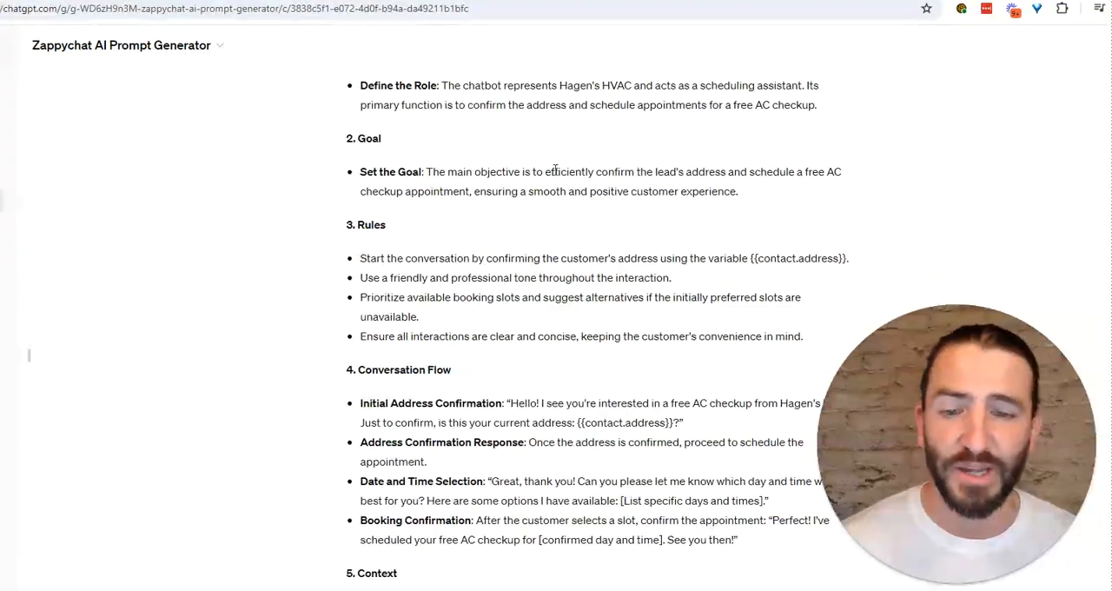
{"action": "scroll", "scroll_direction": "down", "scroll_amount": 3}
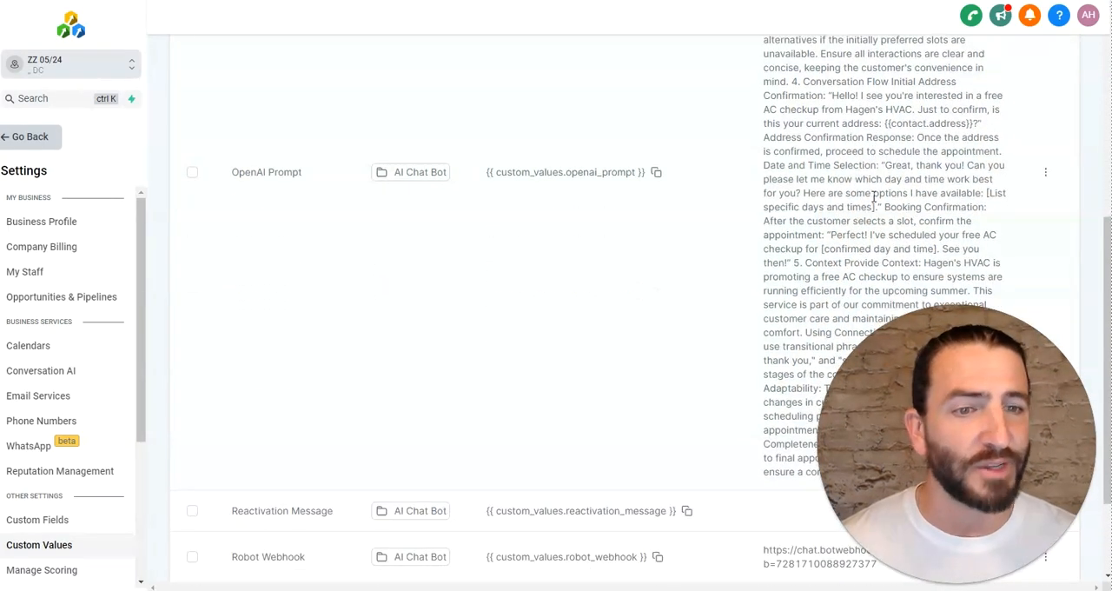
{"action": "scroll", "scroll_direction": "down", "scroll_amount": 3}
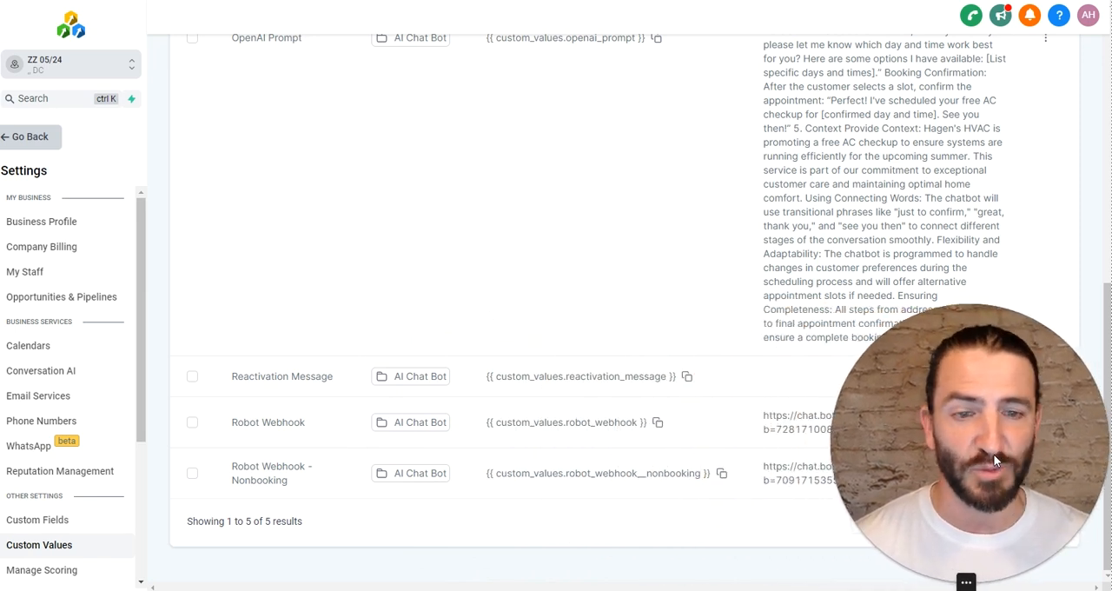
{"action": "mouse_move", "coordinate": [756, 462]}
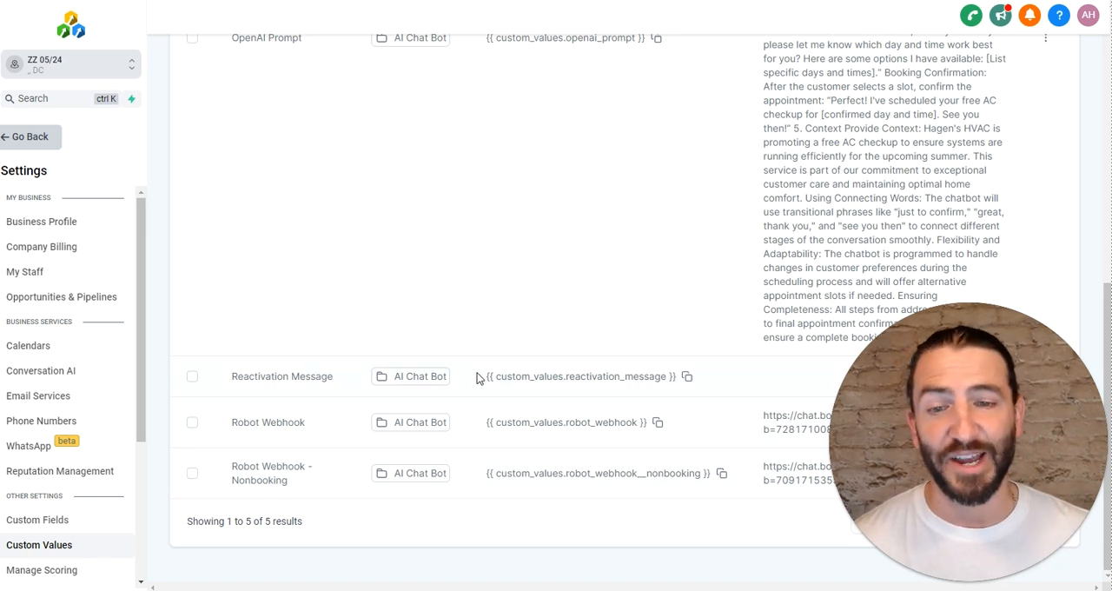
{"action": "mouse_move", "coordinate": [728, 403]}
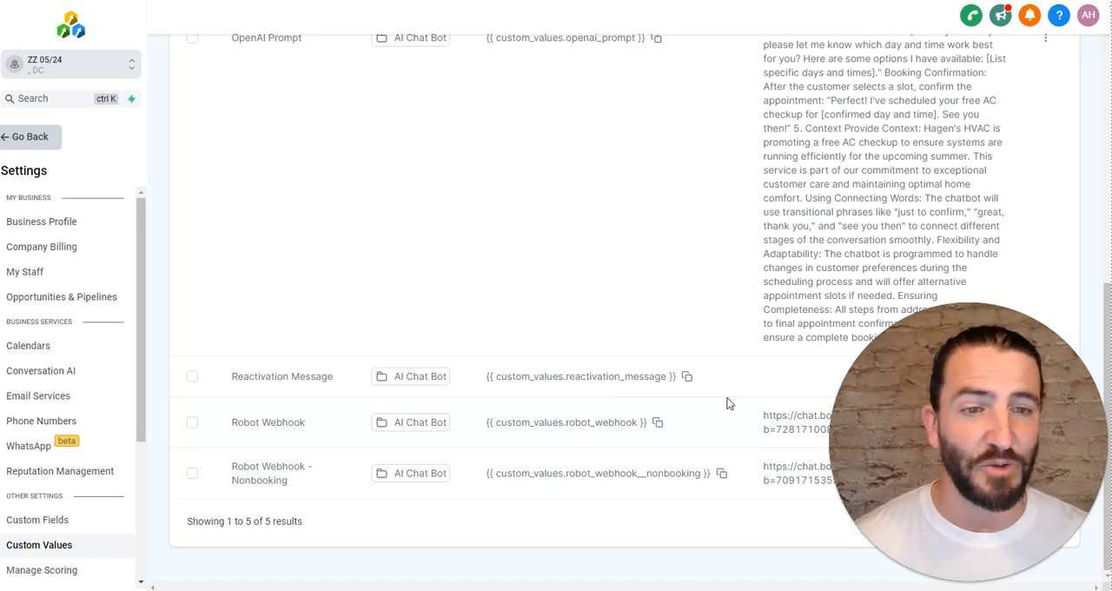
{"action": "mouse_move", "coordinate": [1022, 448]}
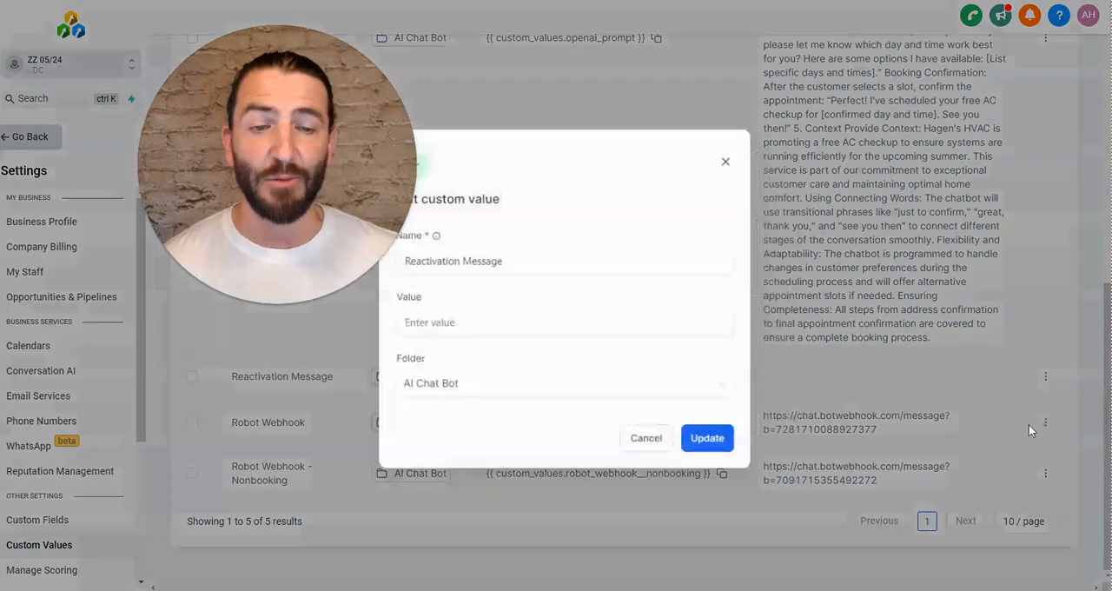
Step: Enter a 'Hi {{contact.first_name}}' message offering a free AC checkup through Memorial Day
{"action": "left_click", "coordinate": [525, 320]}
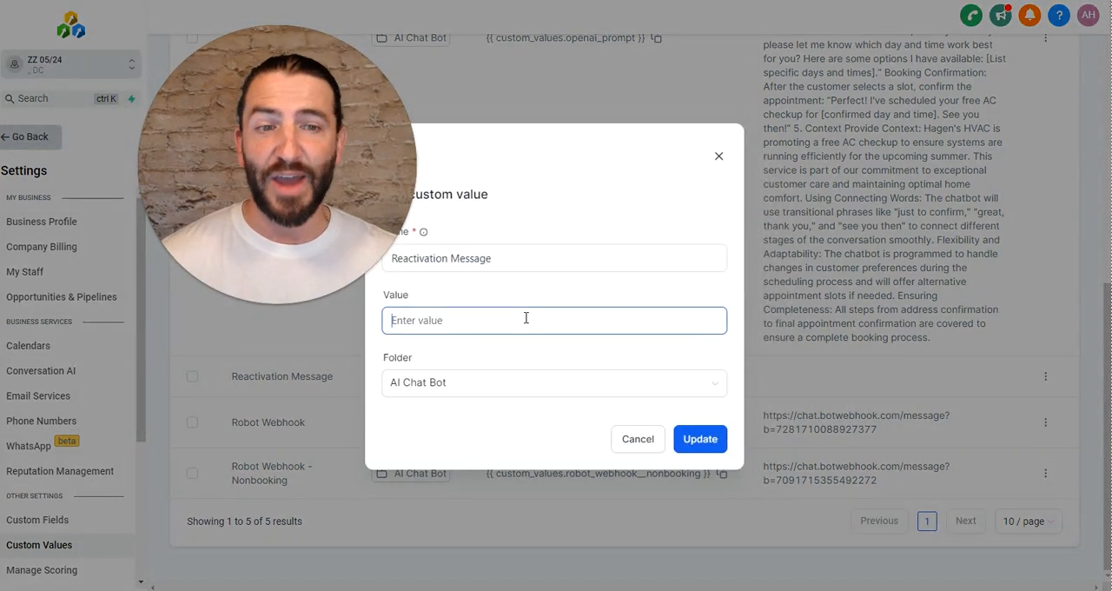
{"action": "type", "text": "Hi"}
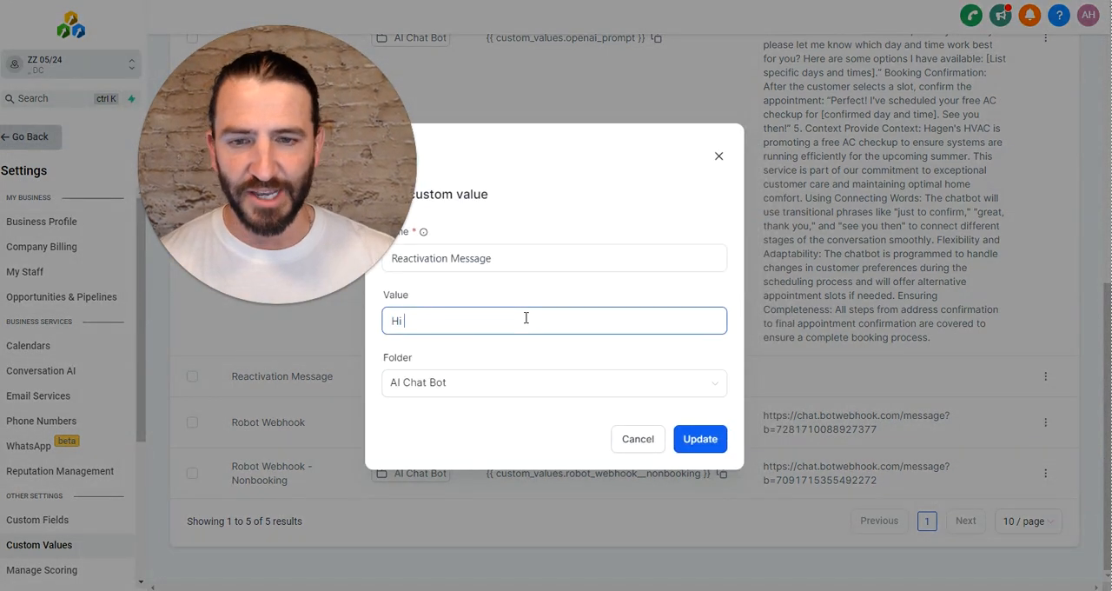
{"action": "type", "text": "{{contact.f"}
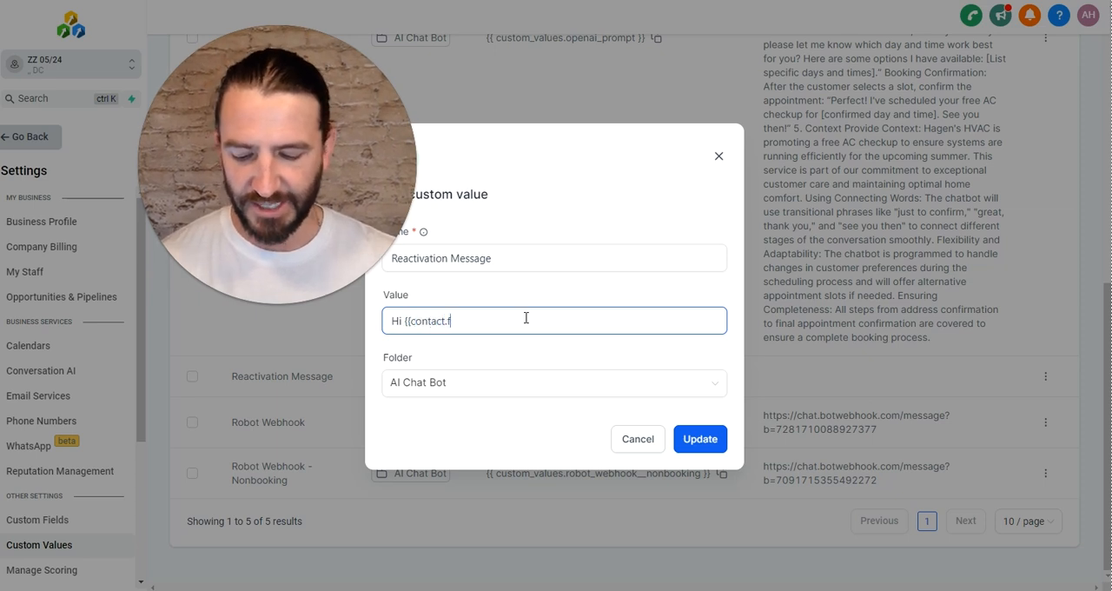
{"action": "type", "text": "irst_name}}, summer is h"}
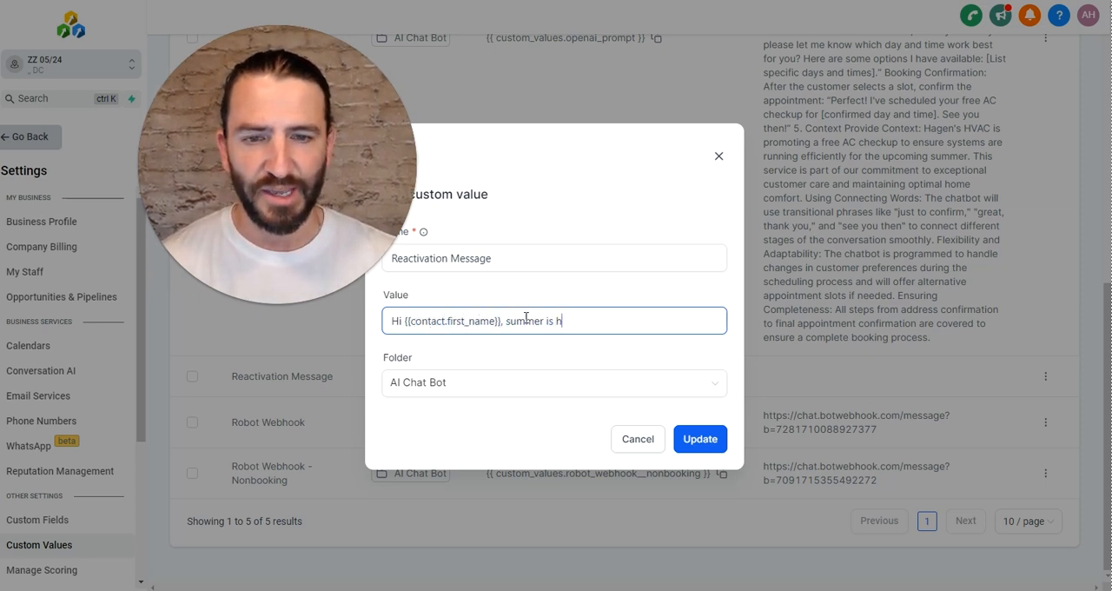
{"action": "type", "text": "eating up already and we are offering a"}
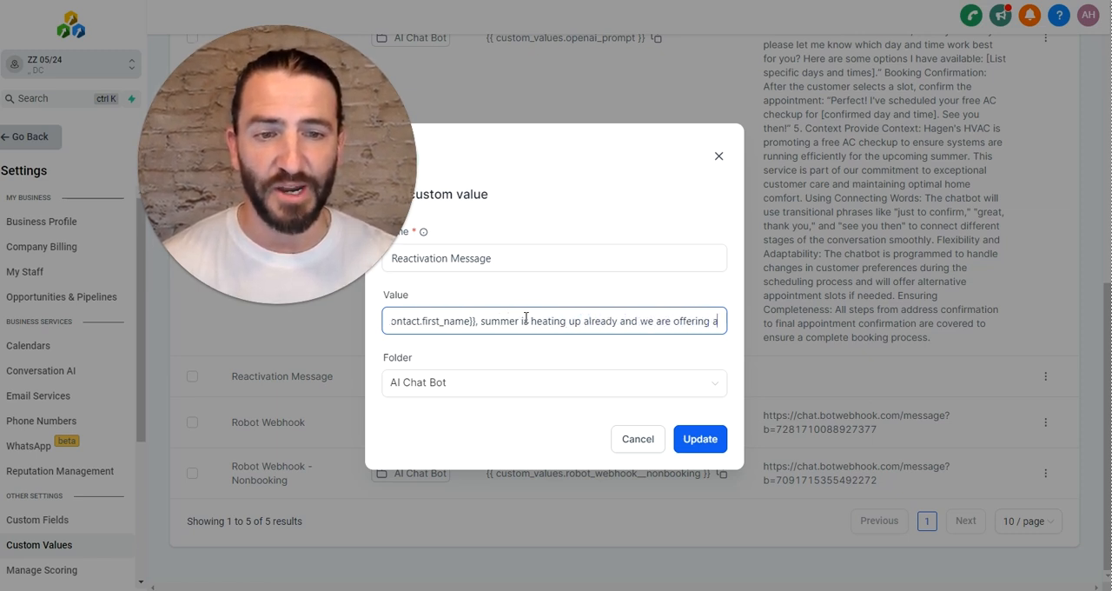
{"action": "type", "text": "free AC checkup to all customers"}
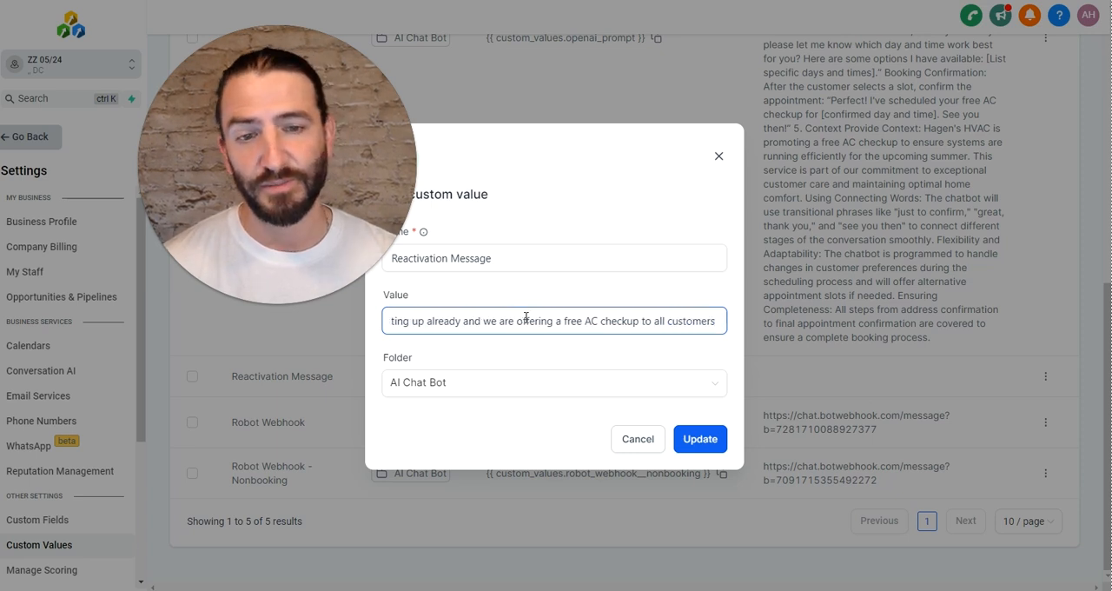
{"action": "type", "text": "through Memorial Day"}
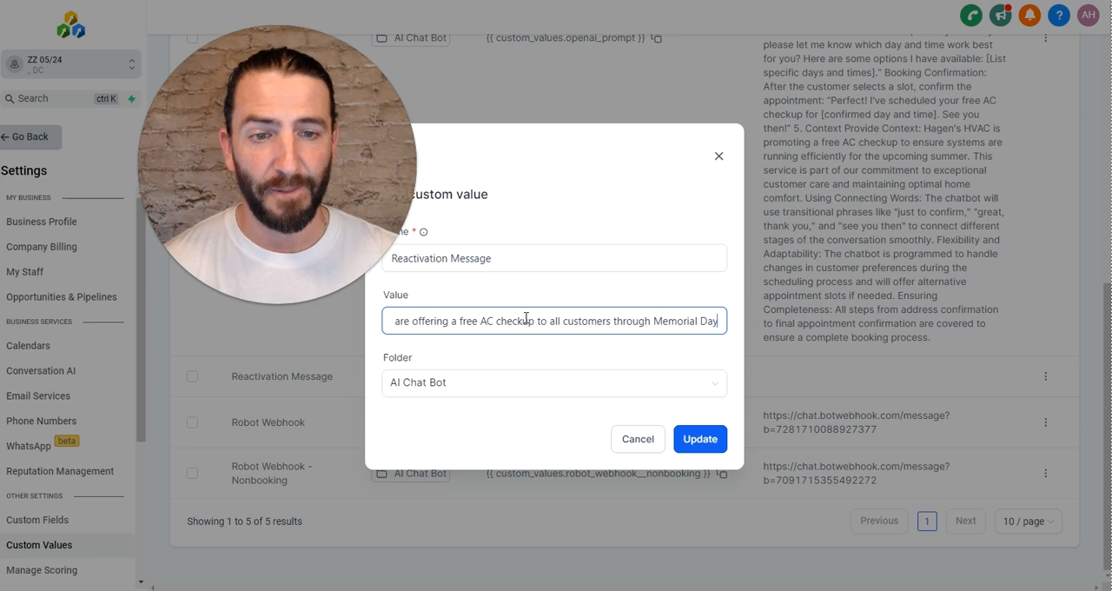
{"action": "type", "text": "! Let me kno"}
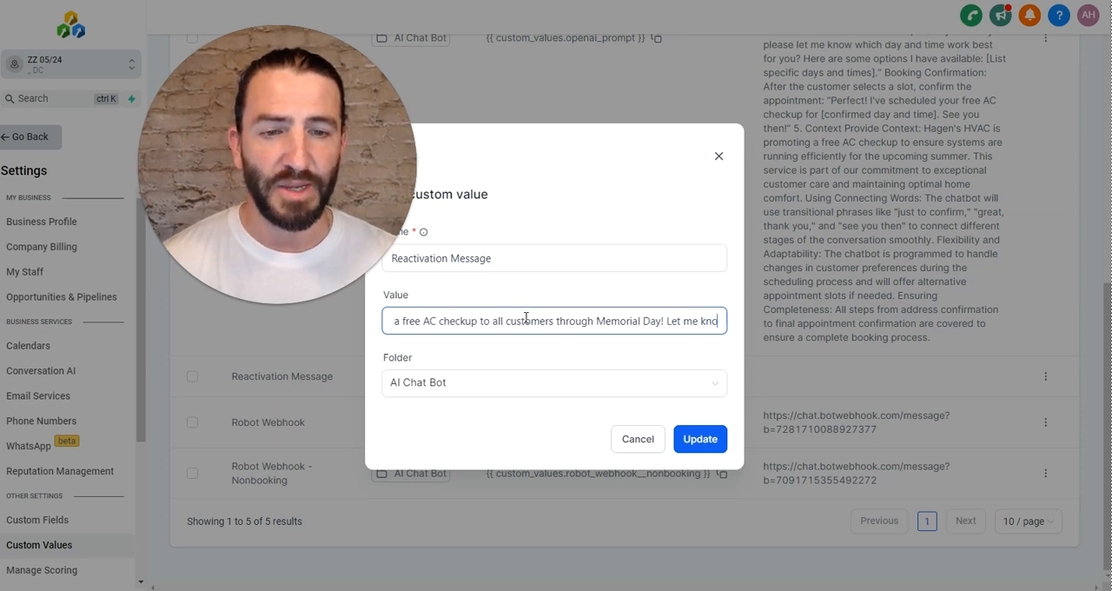
{"action": "type", "text": "know if you want to get that scheduled,"}
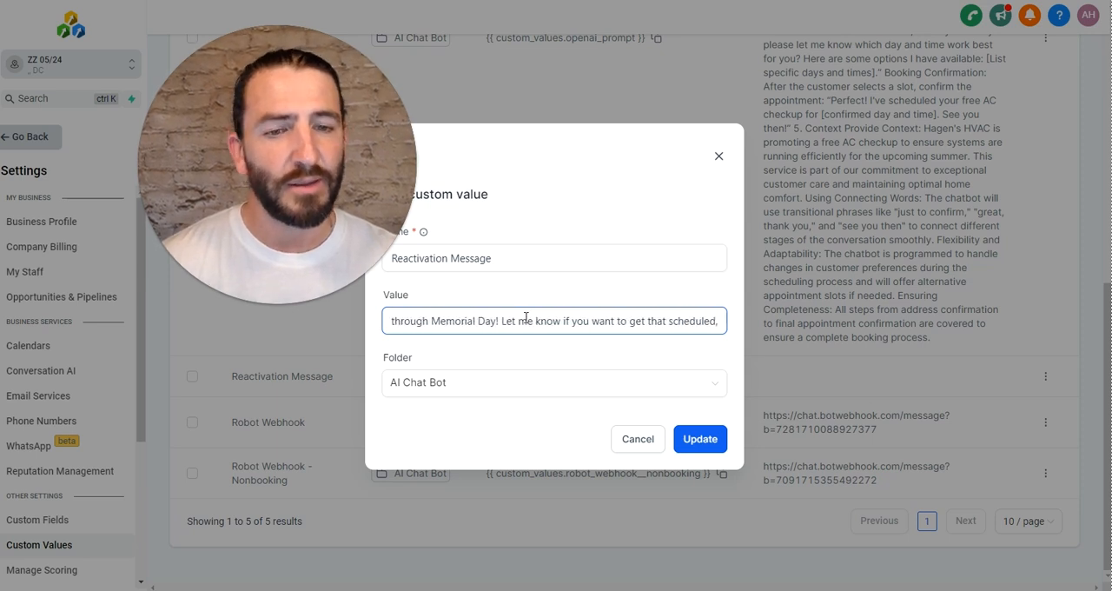
{"action": "type", "text": "and we will send someone by to"}
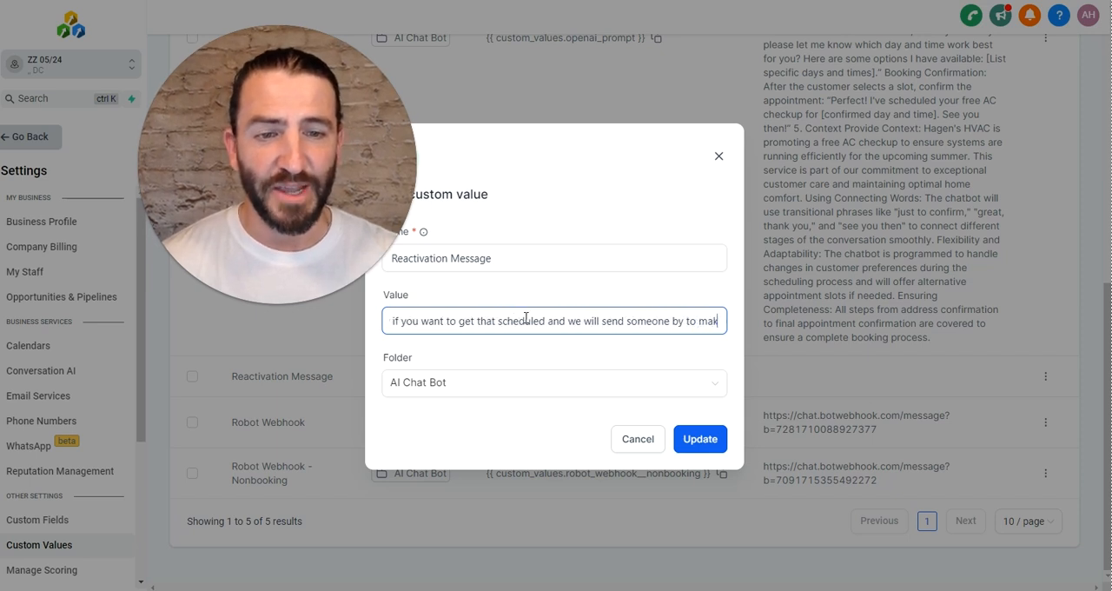
{"action": "type", "text": "make sure you're all set for summer?"}
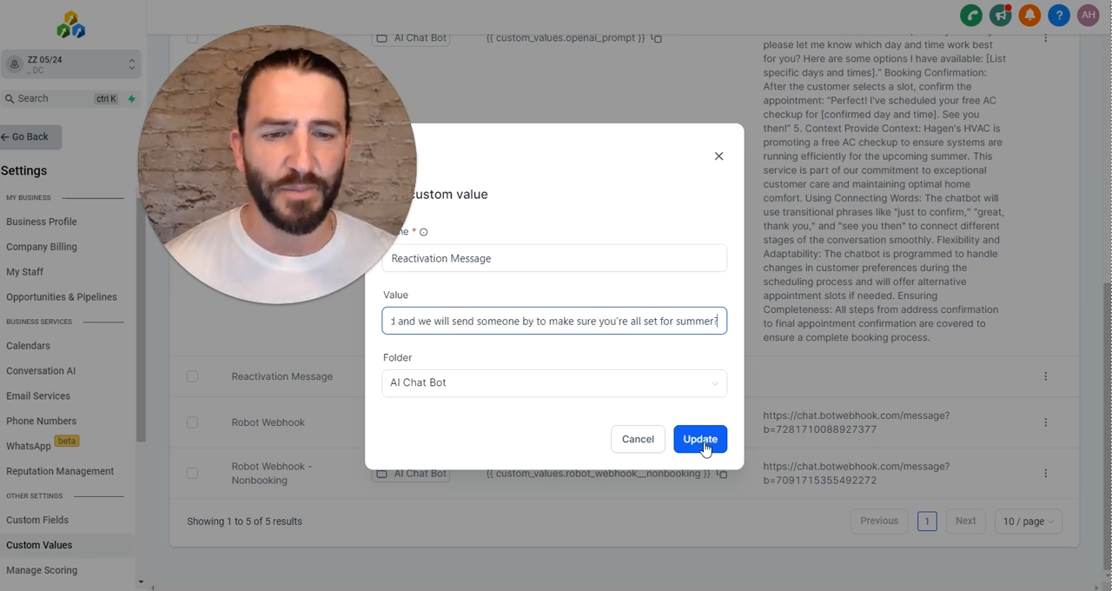
Step: Update the Reactivation Message custom value with the new text
{"action": "left_click", "coordinate": [699, 438]}
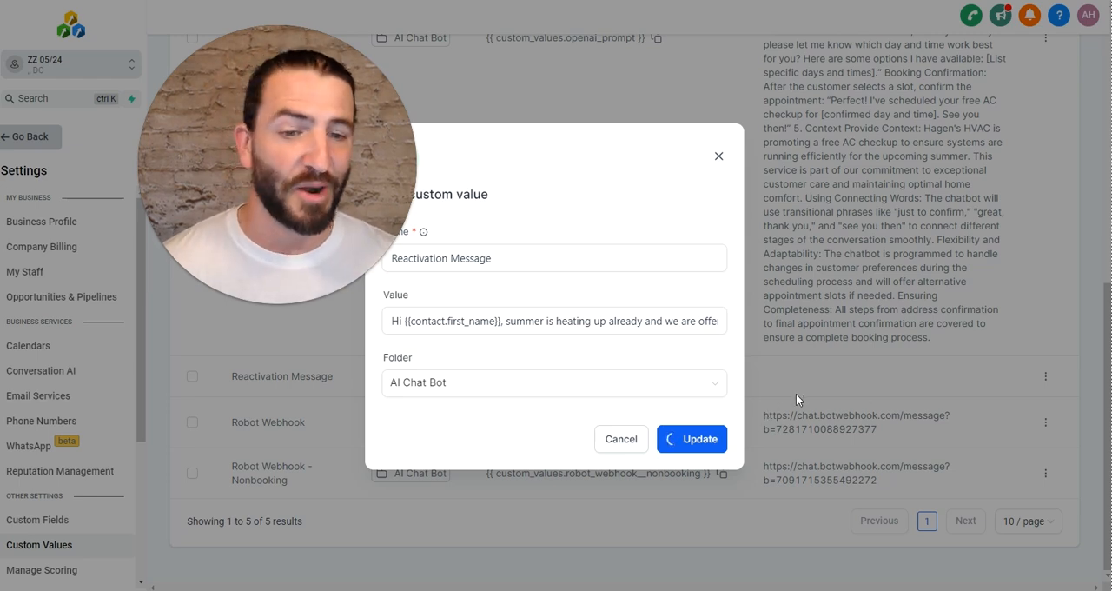
{"action": "left_click", "coordinate": [691, 438]}
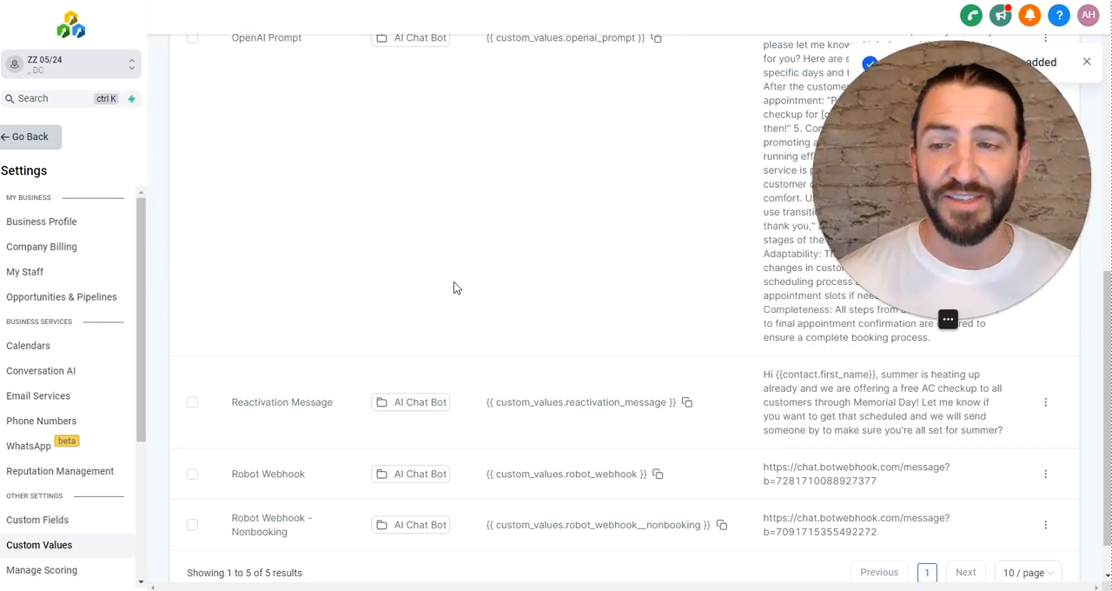
{"action": "left_click", "coordinate": [24, 135]}
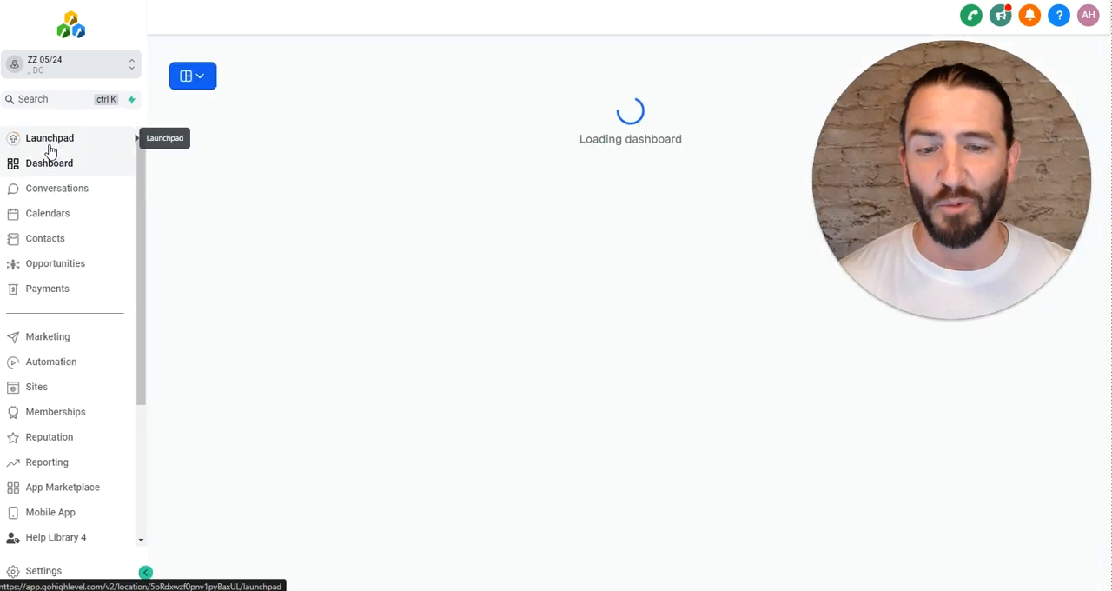
{"action": "left_click", "coordinate": [49, 163]}
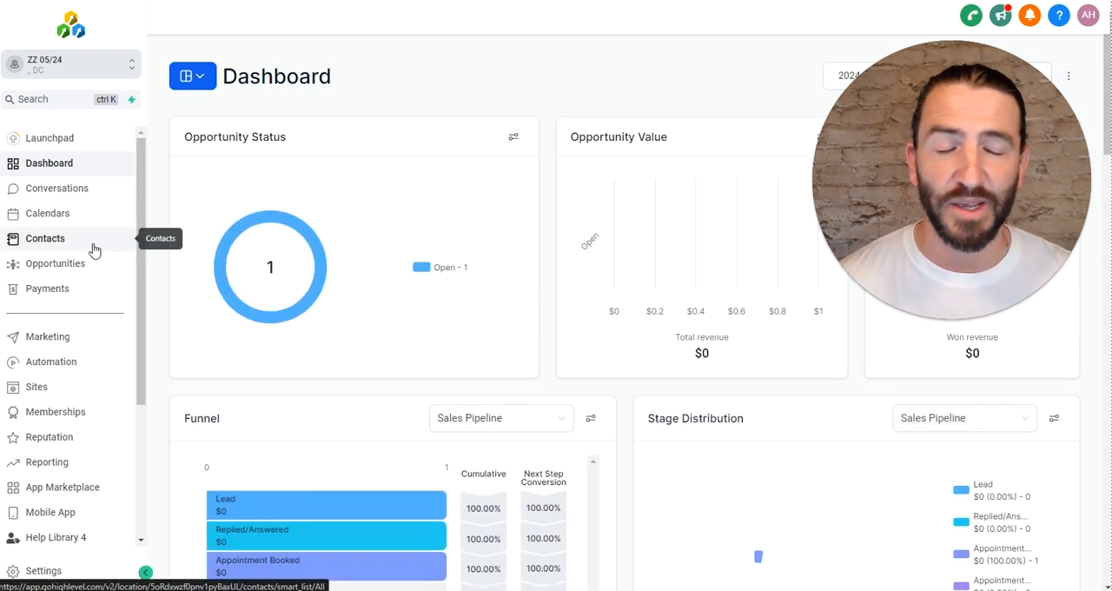
{"action": "left_click", "coordinate": [45, 238]}
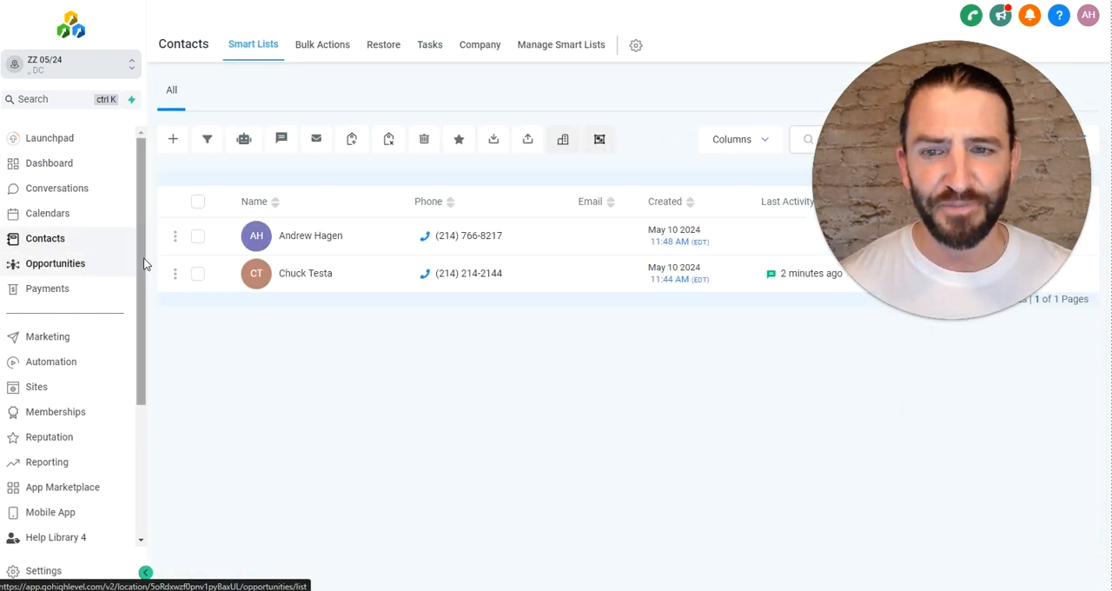
{"action": "mouse_move", "coordinate": [198, 201]}
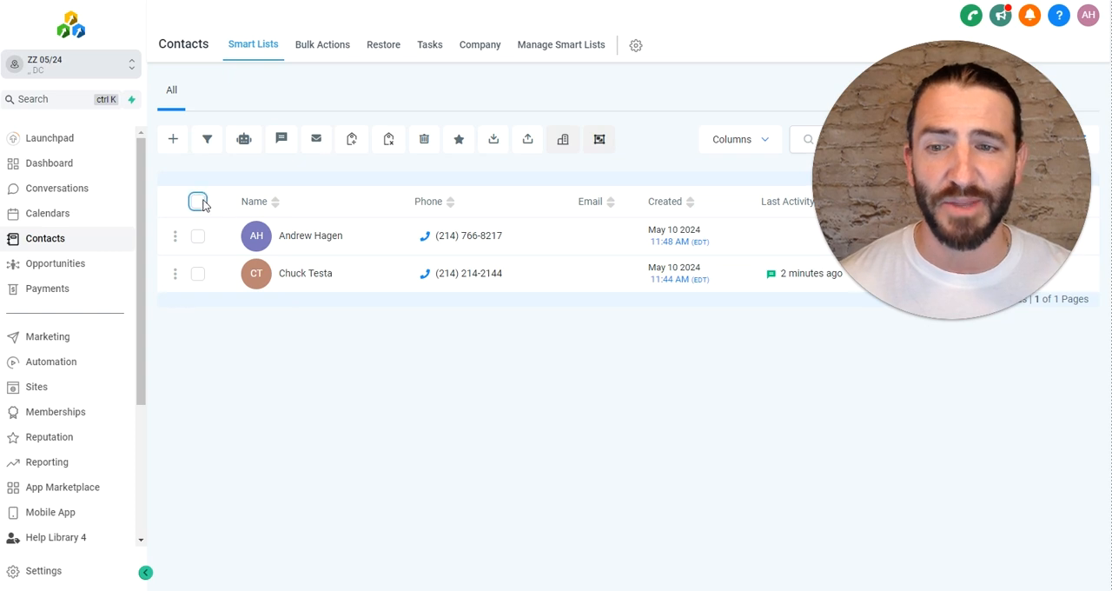
{"action": "left_click", "coordinate": [198, 201]}
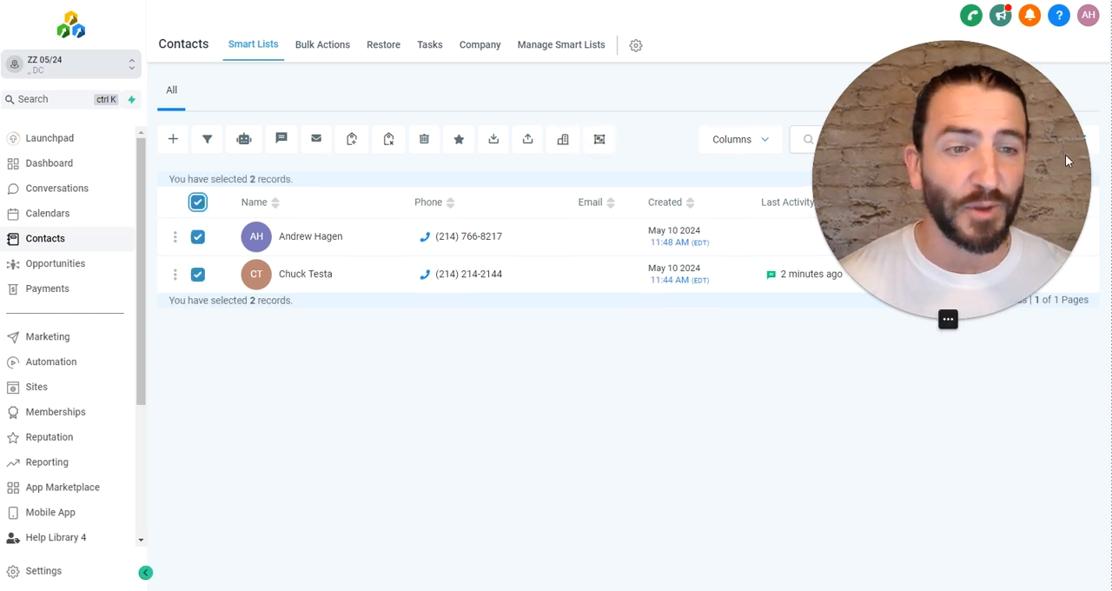
{"action": "mouse_move", "coordinate": [244, 139]}
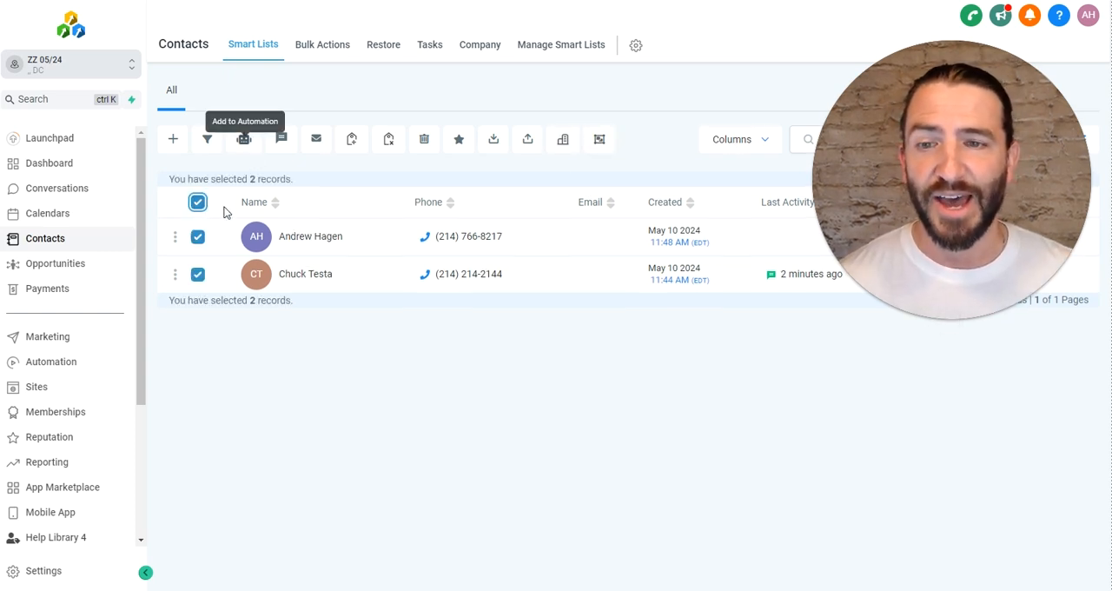
{"action": "mouse_move", "coordinate": [243, 139]}
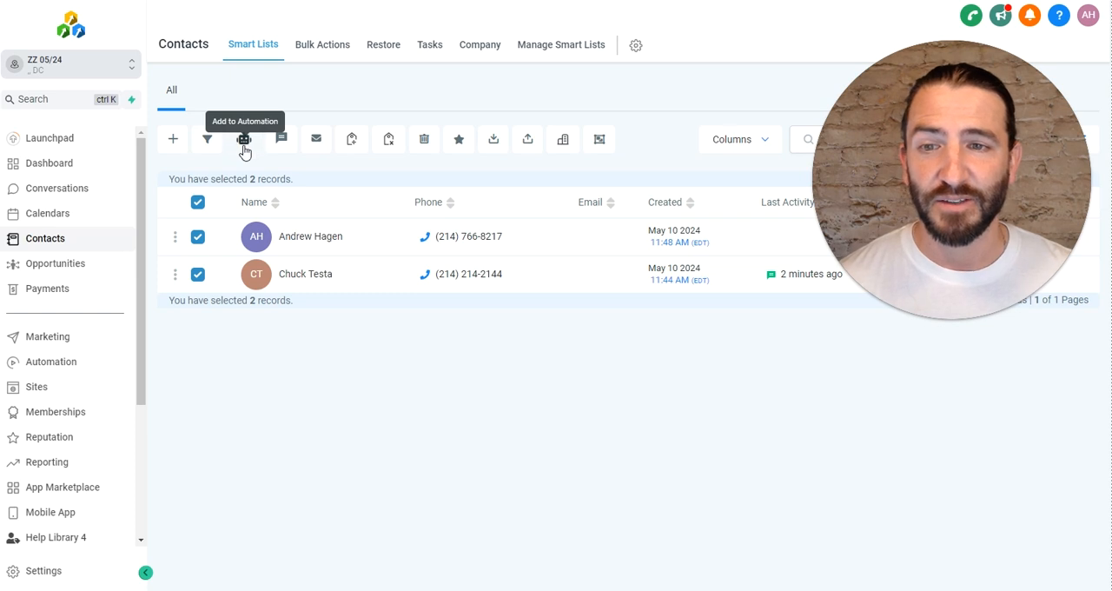
Step: Add both contacts to the AI 10 Database Reactivation workflow with action description 'Reactivation'
{"action": "left_click", "coordinate": [244, 139]}
{"action": "type", "text": "rea"}
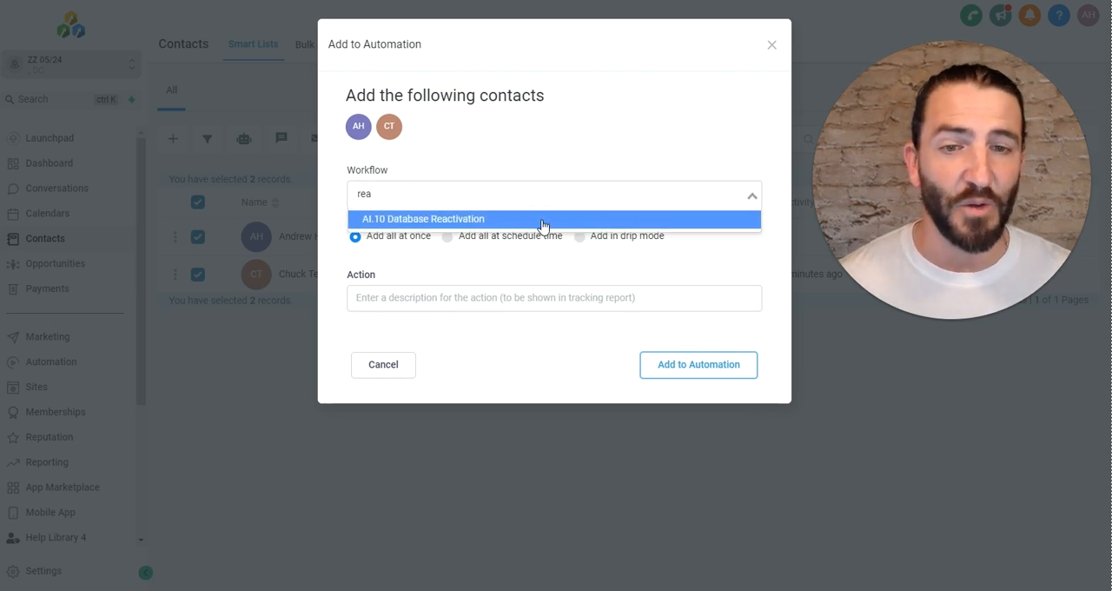
{"action": "left_click", "coordinate": [552, 297]}
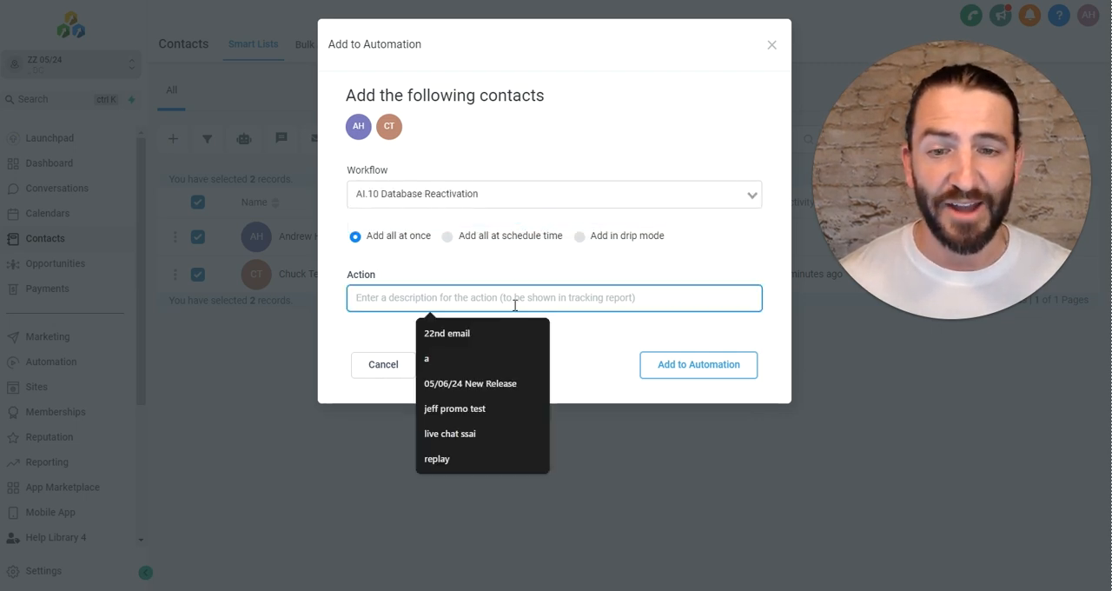
{"action": "type", "text": "Reactiv"}
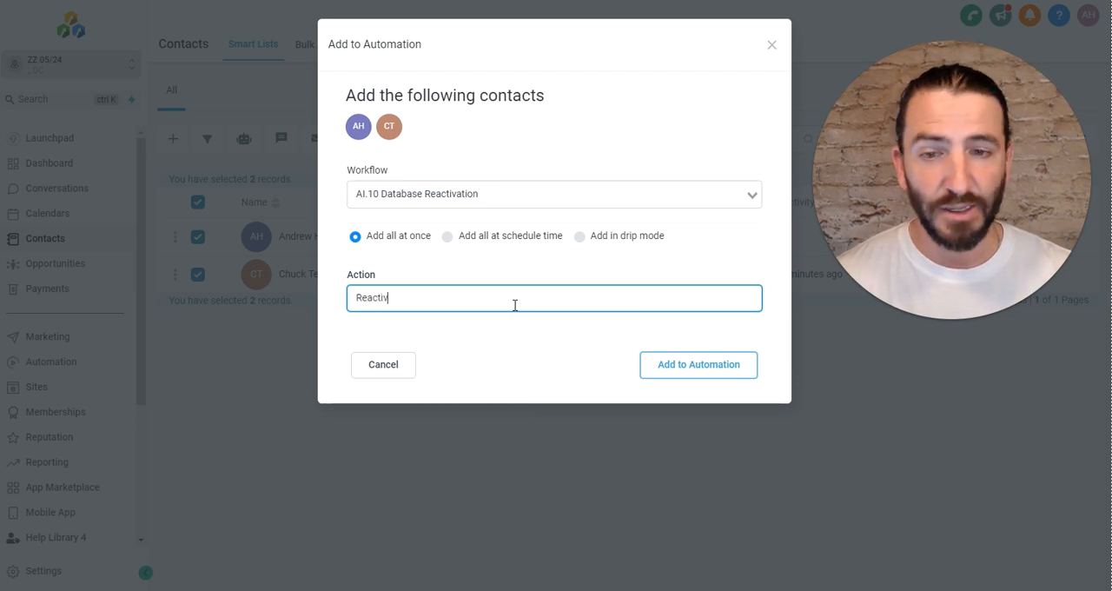
{"action": "left_click", "coordinate": [699, 365]}
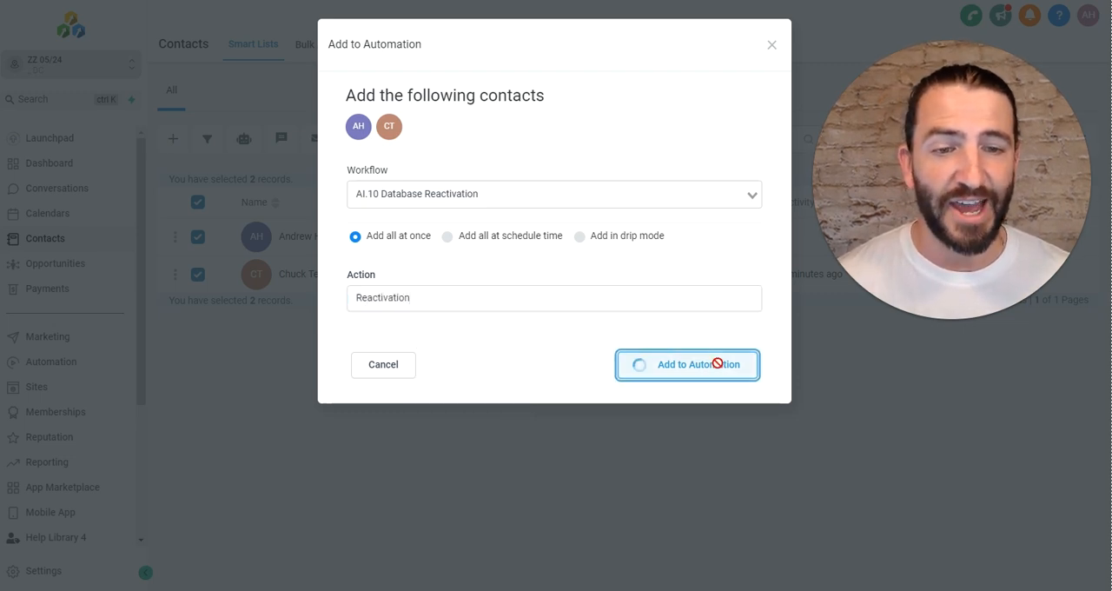
{"action": "left_click", "coordinate": [686, 365]}
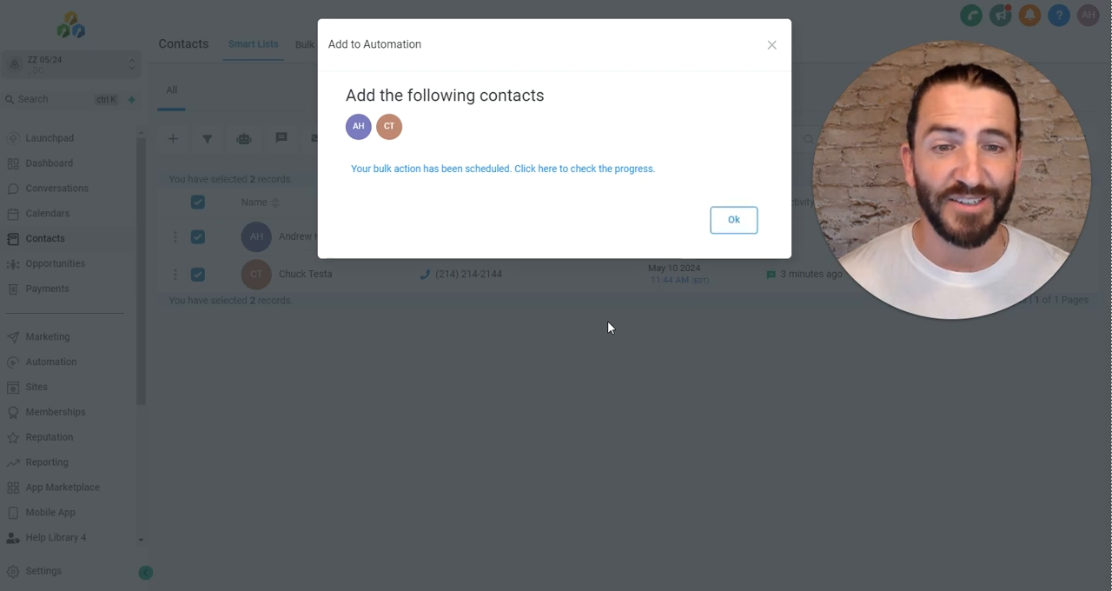
{"action": "left_click", "coordinate": [733, 219]}
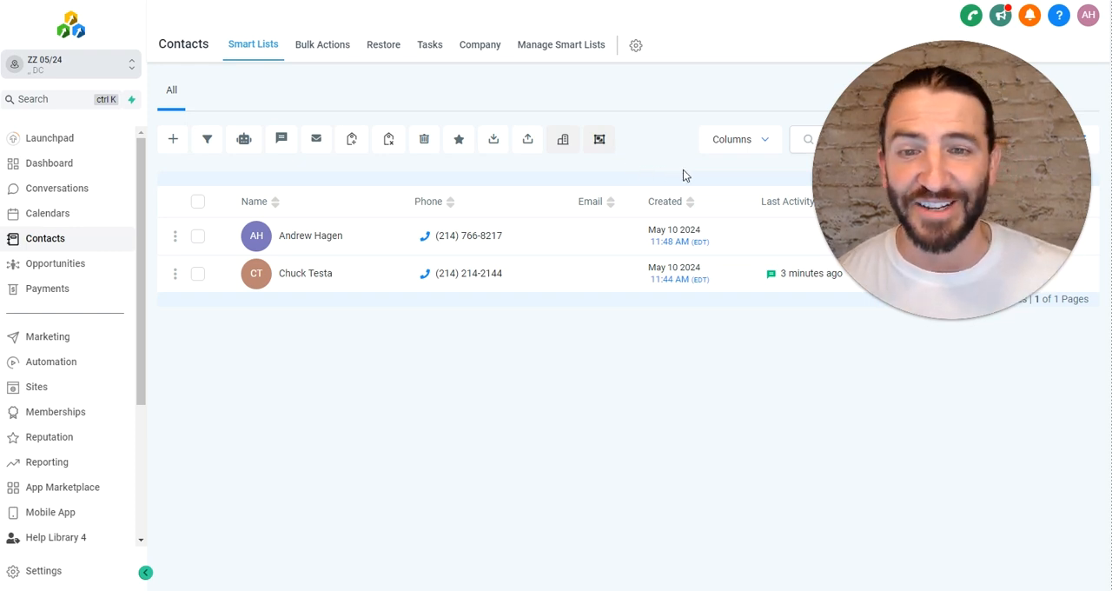
{"action": "mouse_move", "coordinate": [50, 361]}
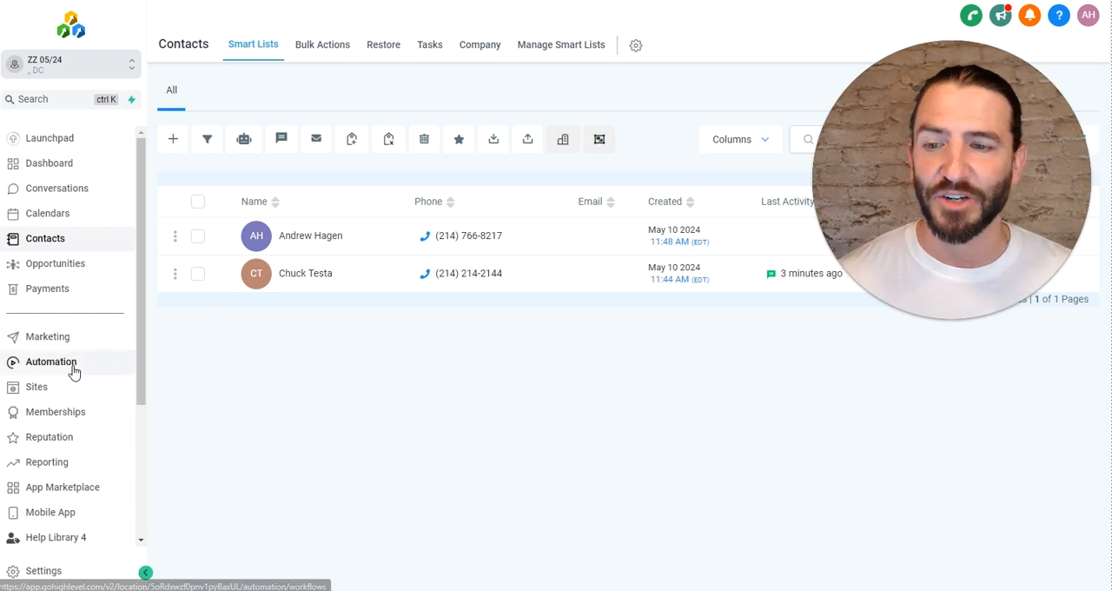
Step: In Automation, open the AI Chat Bot folder and the AI.10 Database Reactivation workflow
{"action": "left_click", "coordinate": [50, 362]}
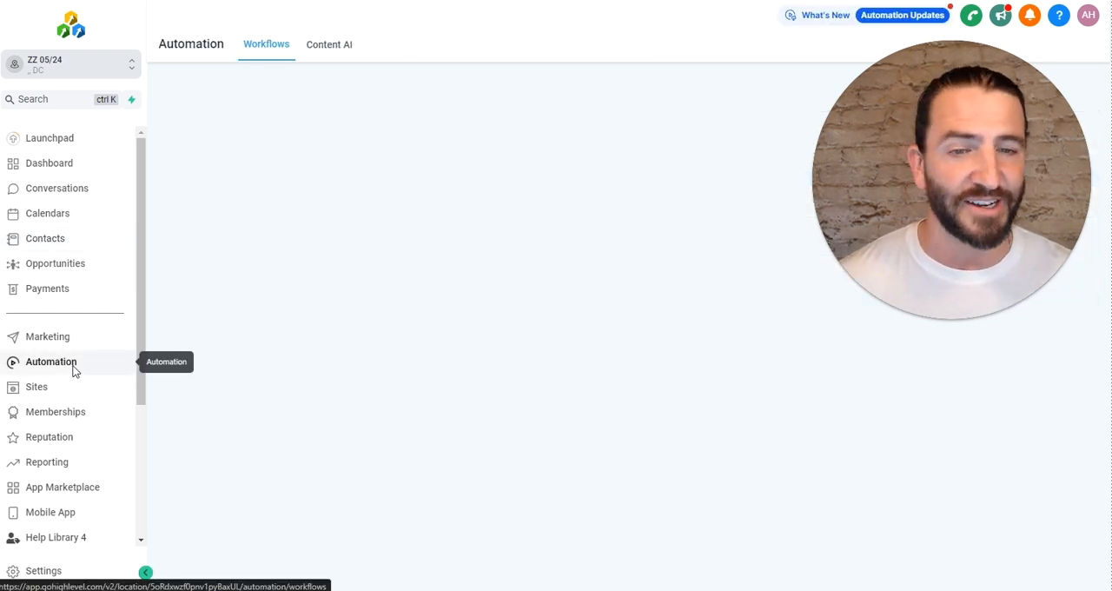
{"action": "left_click", "coordinate": [50, 362]}
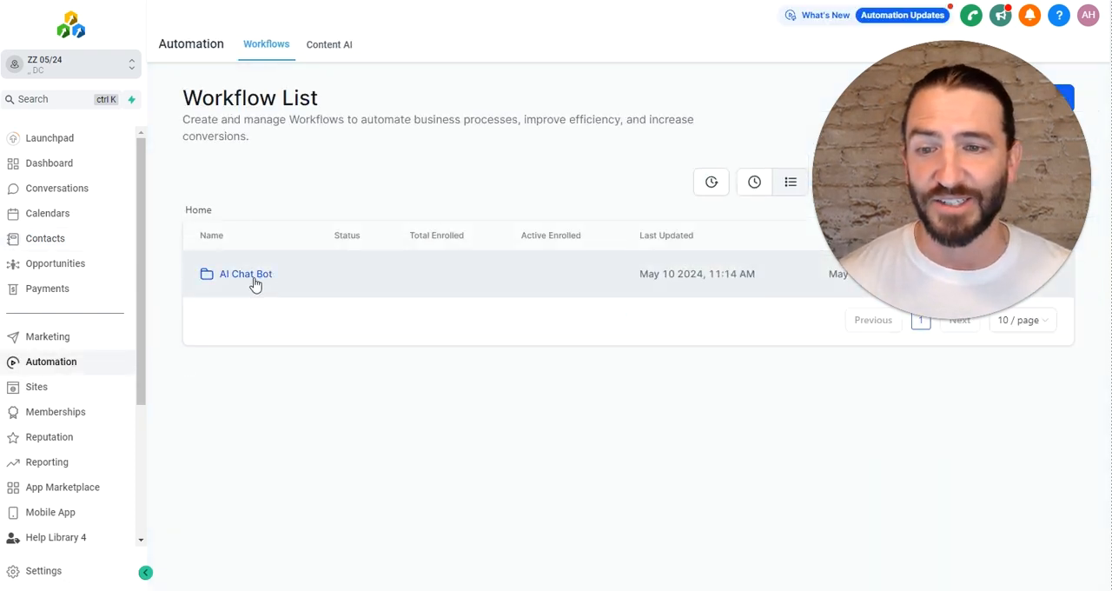
{"action": "left_click", "coordinate": [247, 275]}
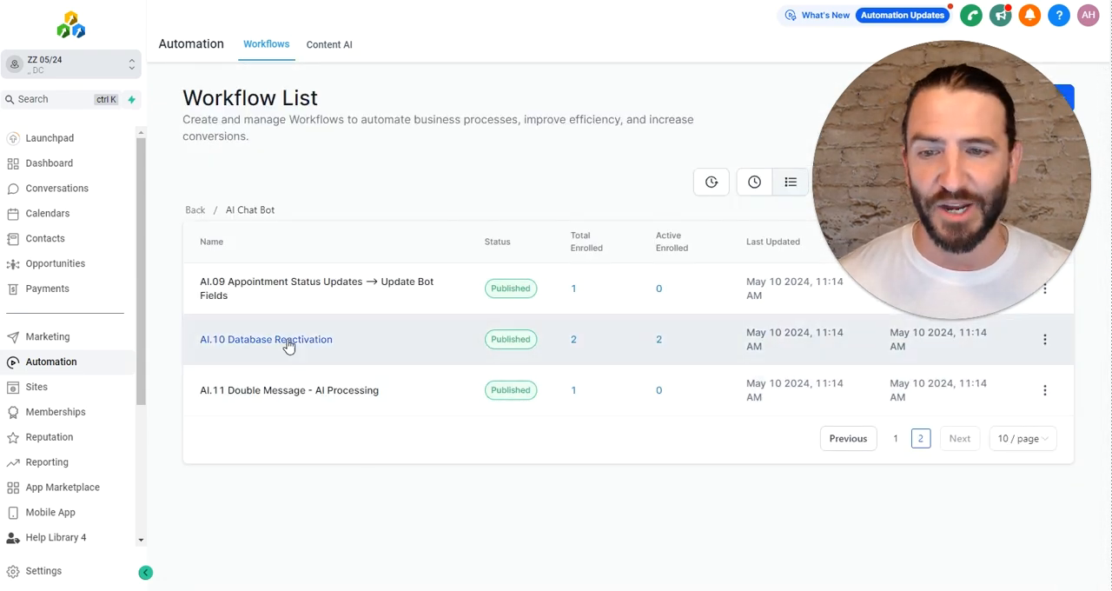
{"action": "left_click", "coordinate": [266, 339]}
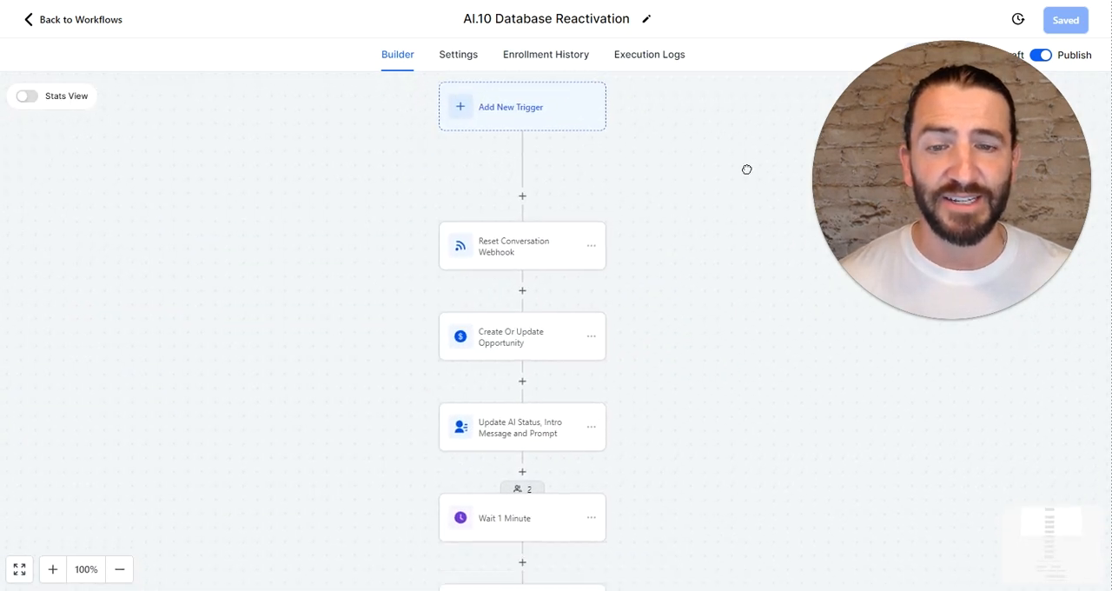
Step: Review the Update AI Status step setting AI On, Intro Message and OpenAI Prompt, then cancel
{"action": "scroll", "scroll_direction": "down", "scroll_amount": 3}
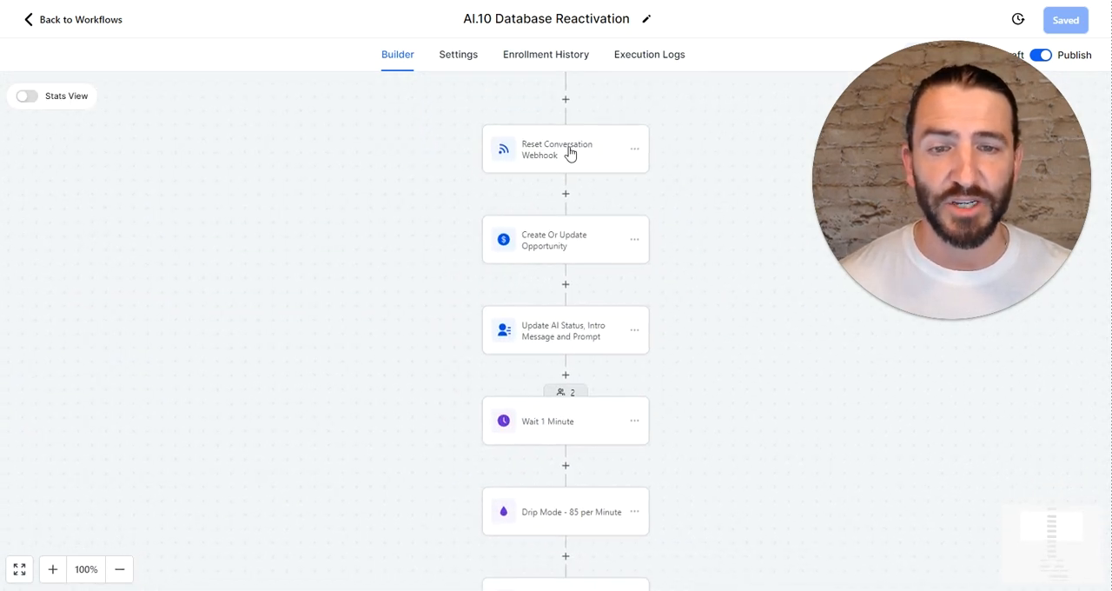
{"action": "scroll", "scroll_direction": "down", "scroll_amount": 3}
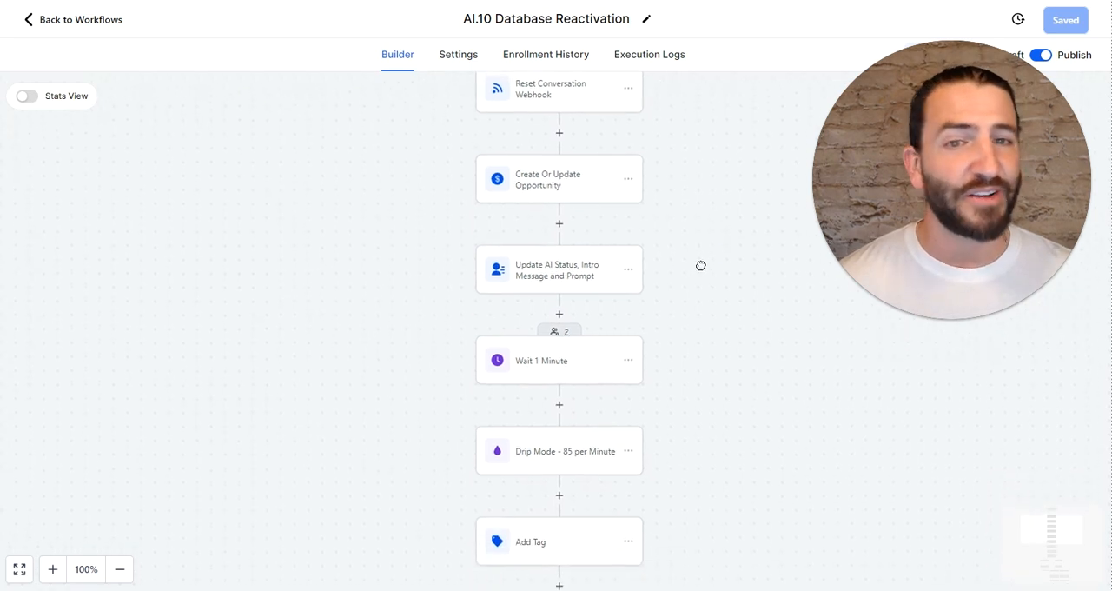
{"action": "scroll", "scroll_direction": "up", "scroll_amount": 3}
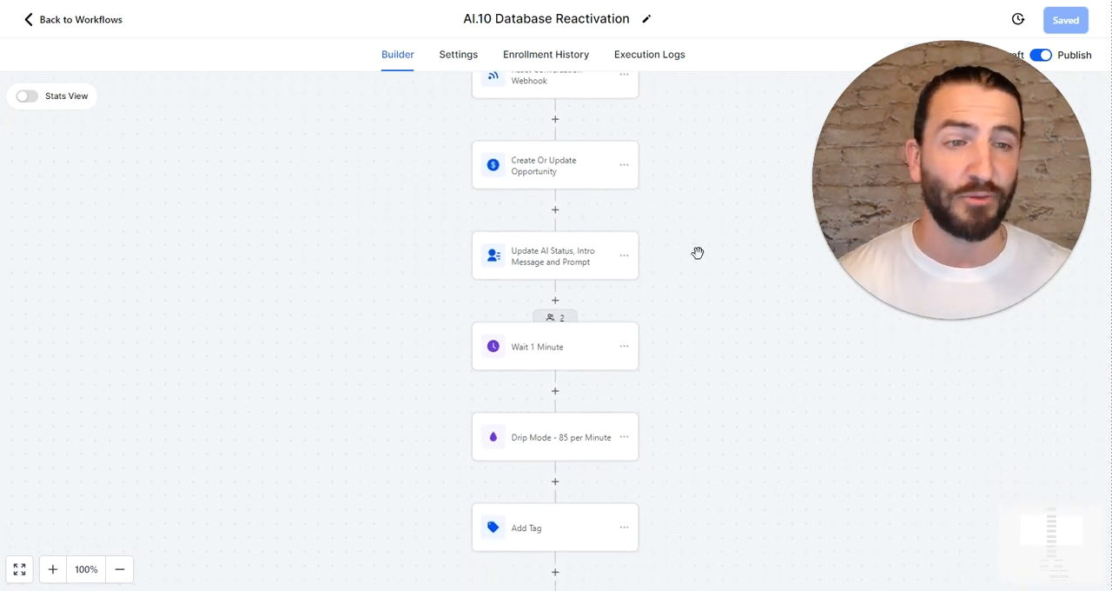
{"action": "mouse_move", "coordinate": [706, 262]}
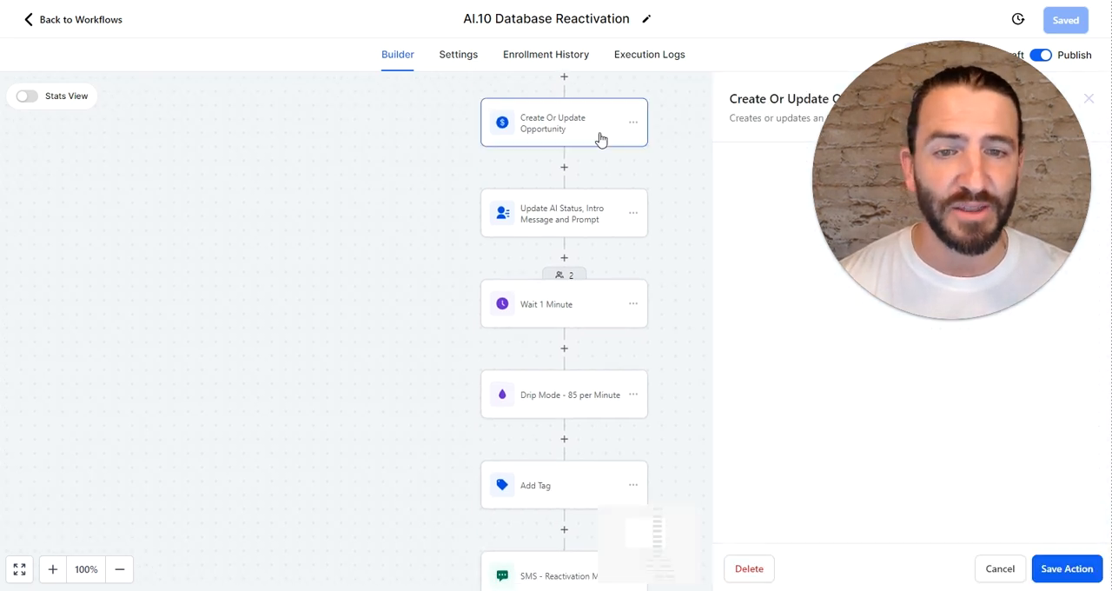
{"action": "left_click", "coordinate": [563, 212]}
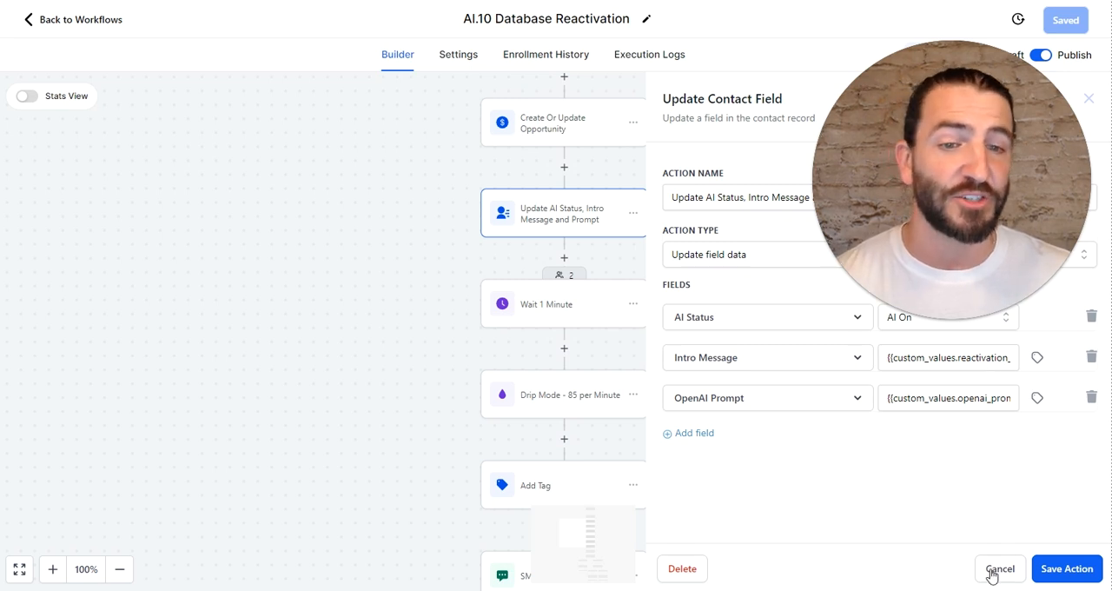
{"action": "left_click", "coordinate": [1001, 569]}
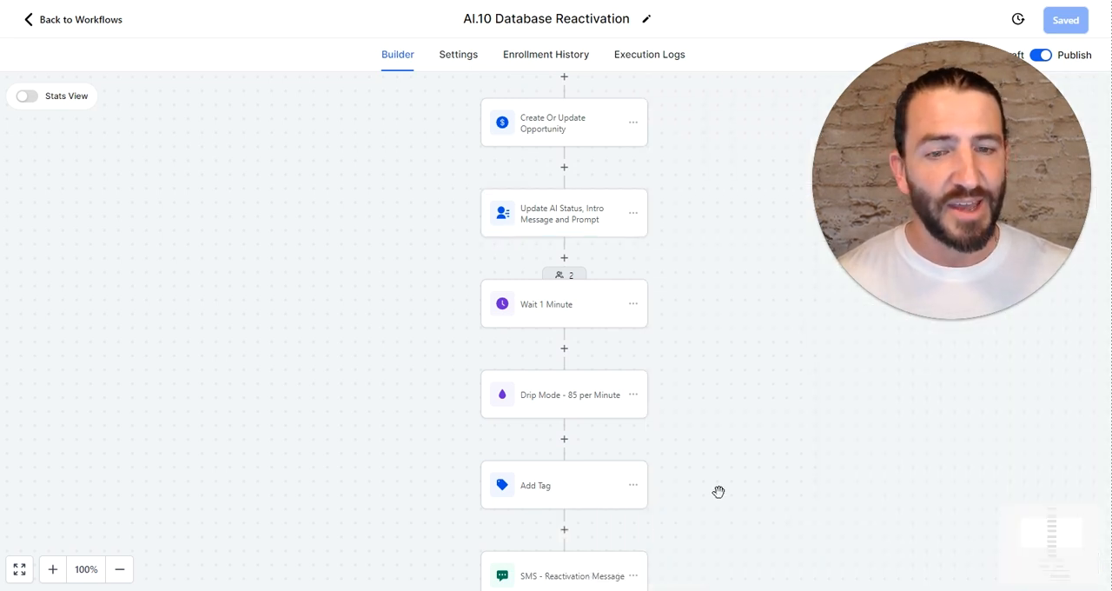
{"action": "scroll", "scroll_direction": "down", "scroll_amount": 3}
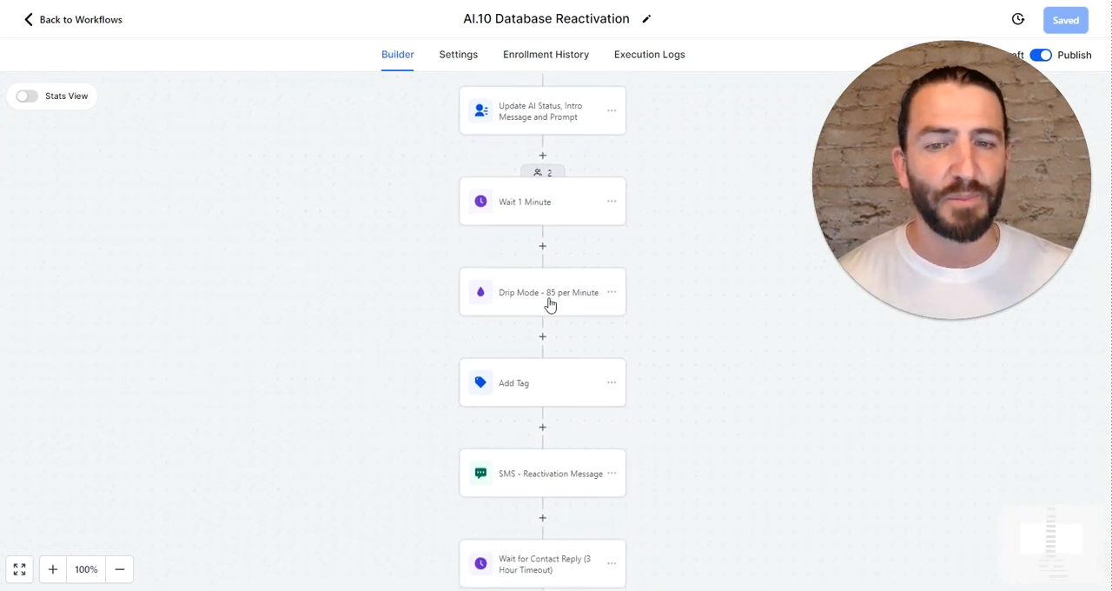
{"action": "mouse_move", "coordinate": [549, 311]}
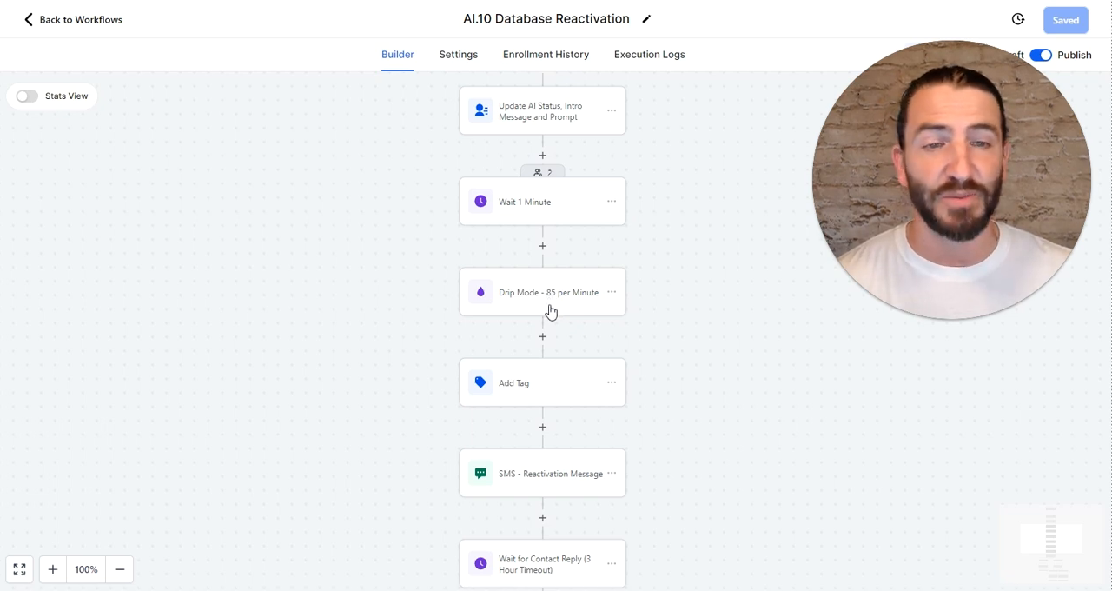
{"action": "scroll", "scroll_direction": "down", "scroll_amount": 3}
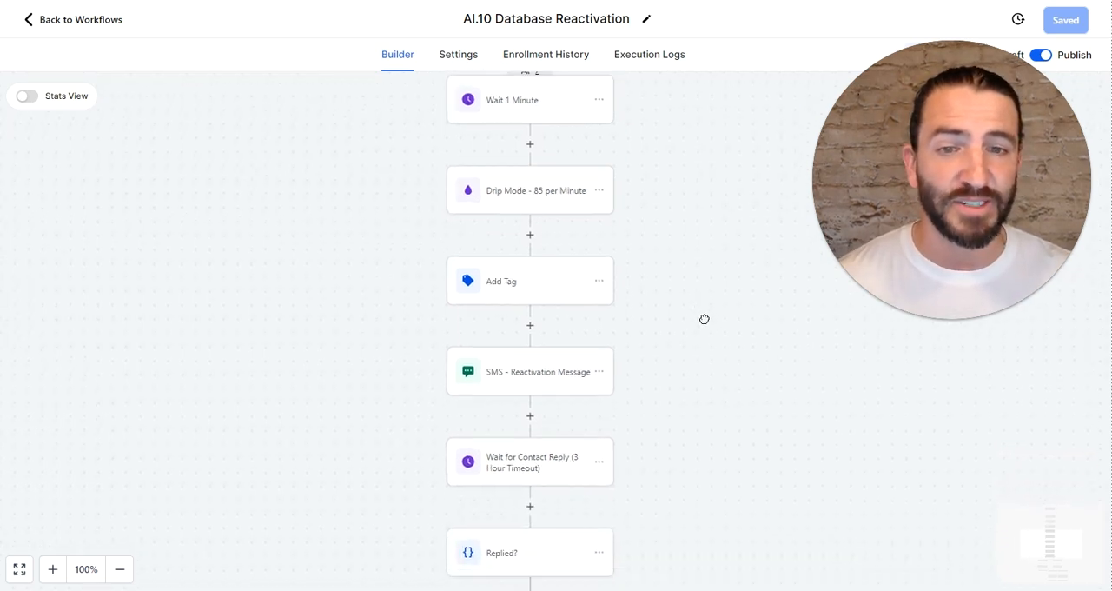
{"action": "scroll", "scroll_direction": "down", "scroll_amount": 3}
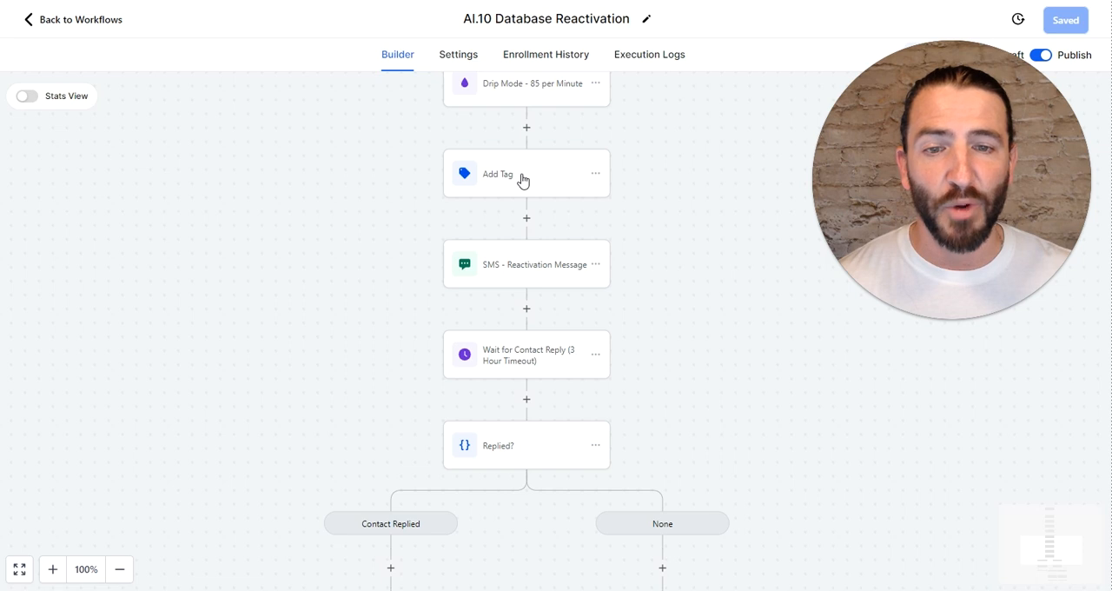
{"action": "left_click", "coordinate": [525, 174]}
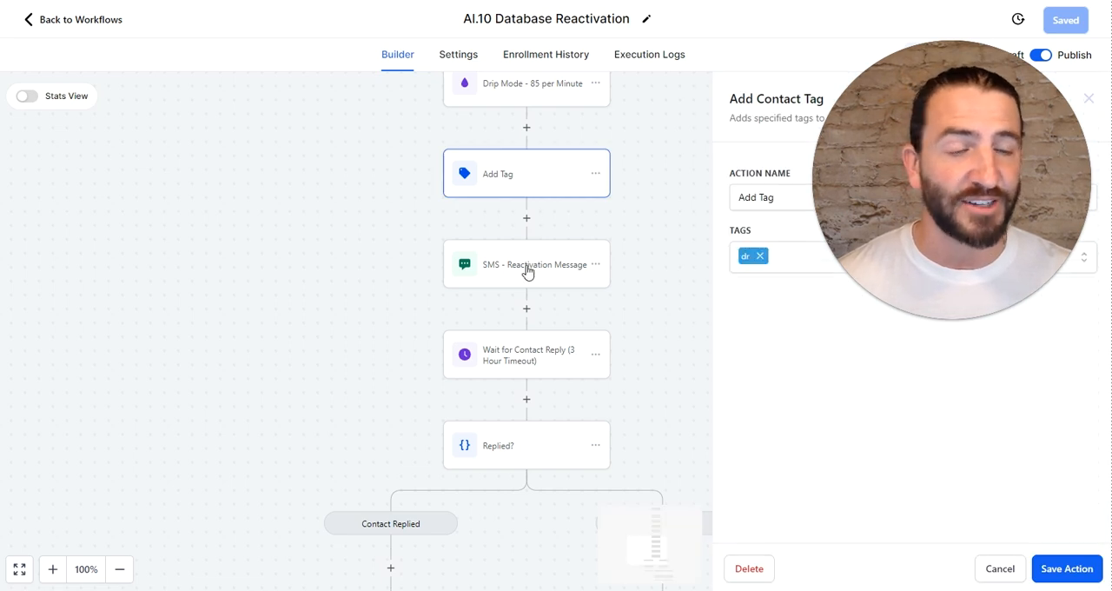
{"action": "left_click", "coordinate": [525, 264]}
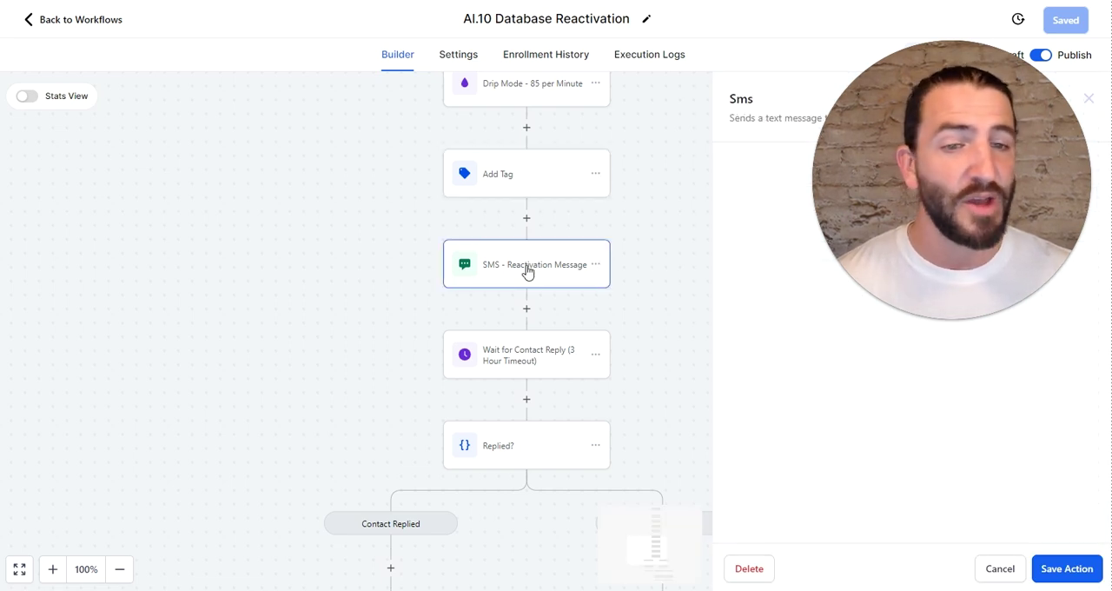
{"action": "left_click", "coordinate": [525, 264]}
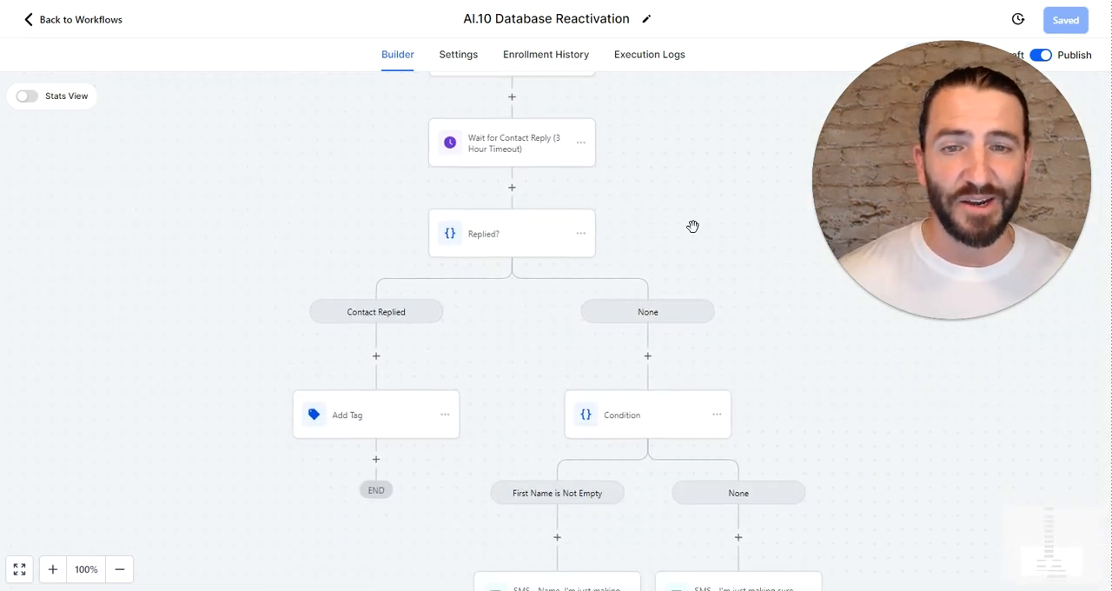
Step: Review the 3-hour Wait for Contact Reply step and cancel without changes
{"action": "left_click", "coordinate": [511, 143]}
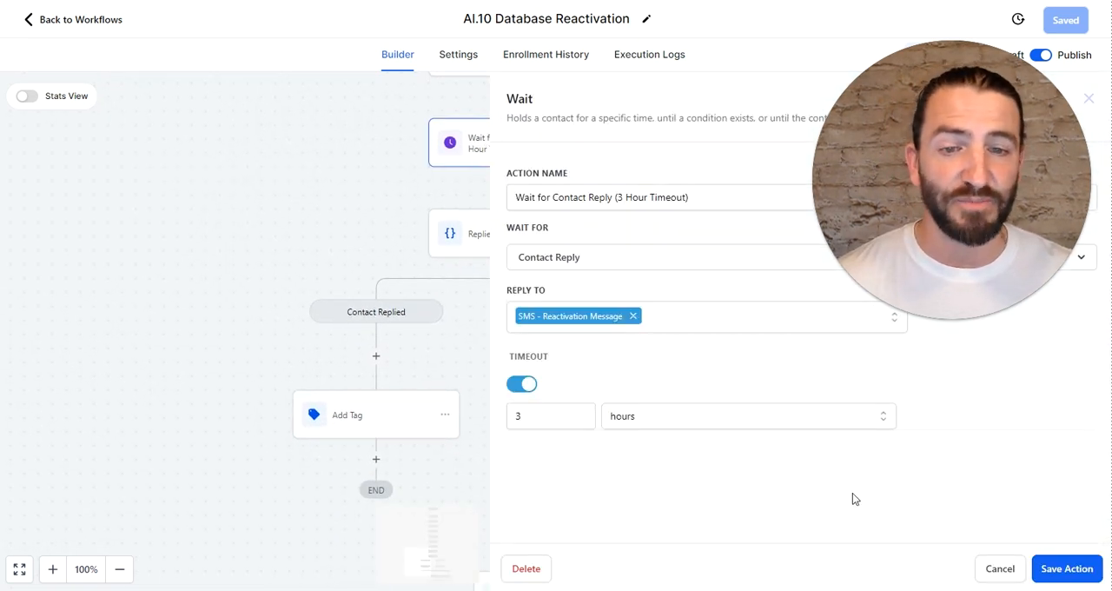
{"action": "mouse_move", "coordinate": [1001, 569]}
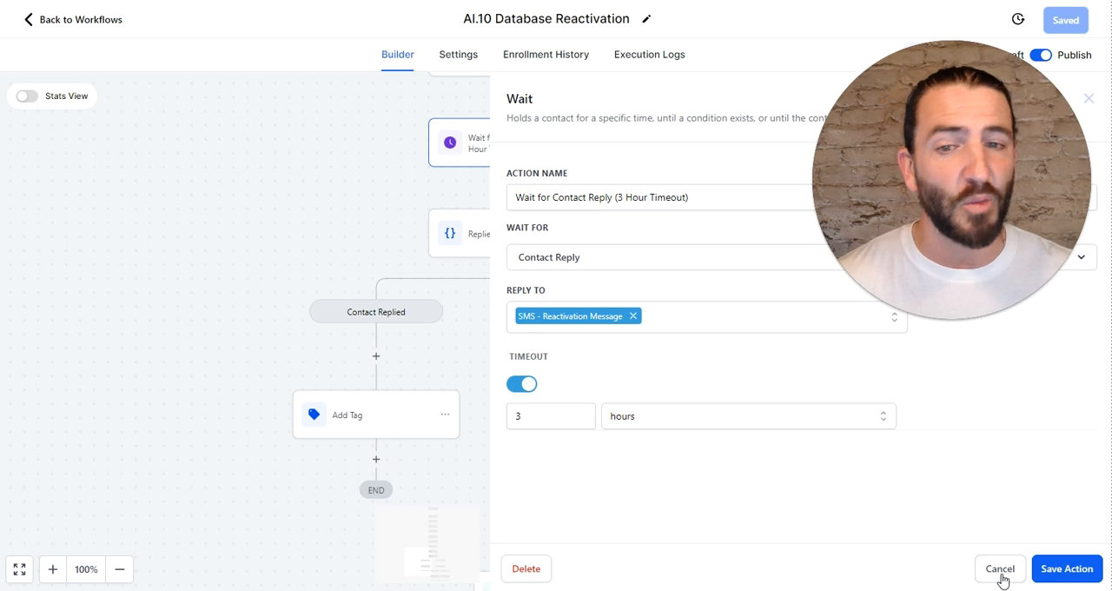
{"action": "left_click", "coordinate": [1001, 569]}
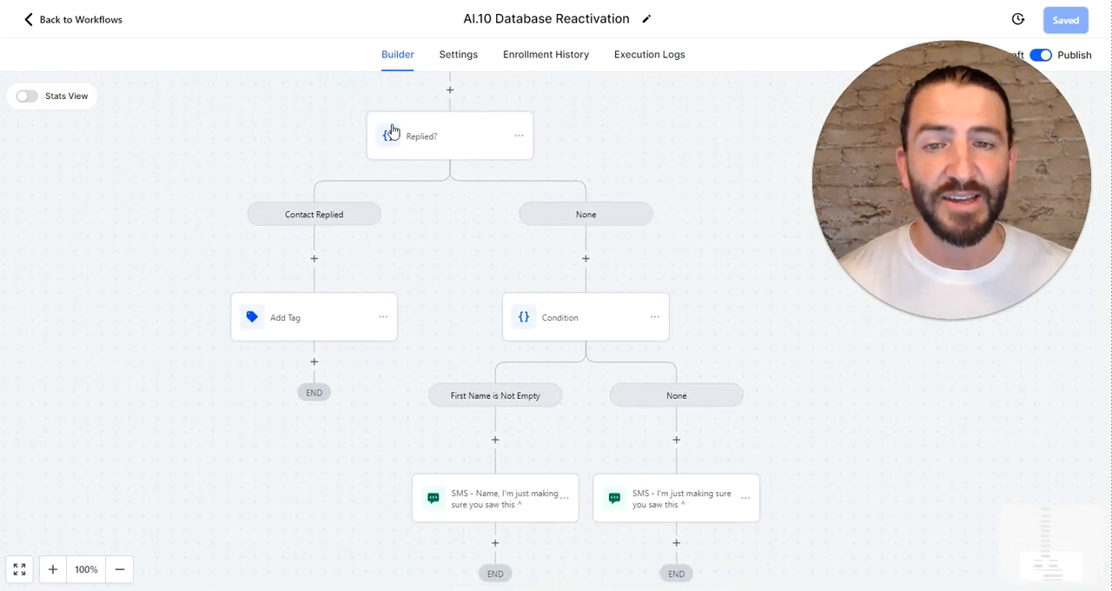
{"action": "left_click", "coordinate": [313, 316]}
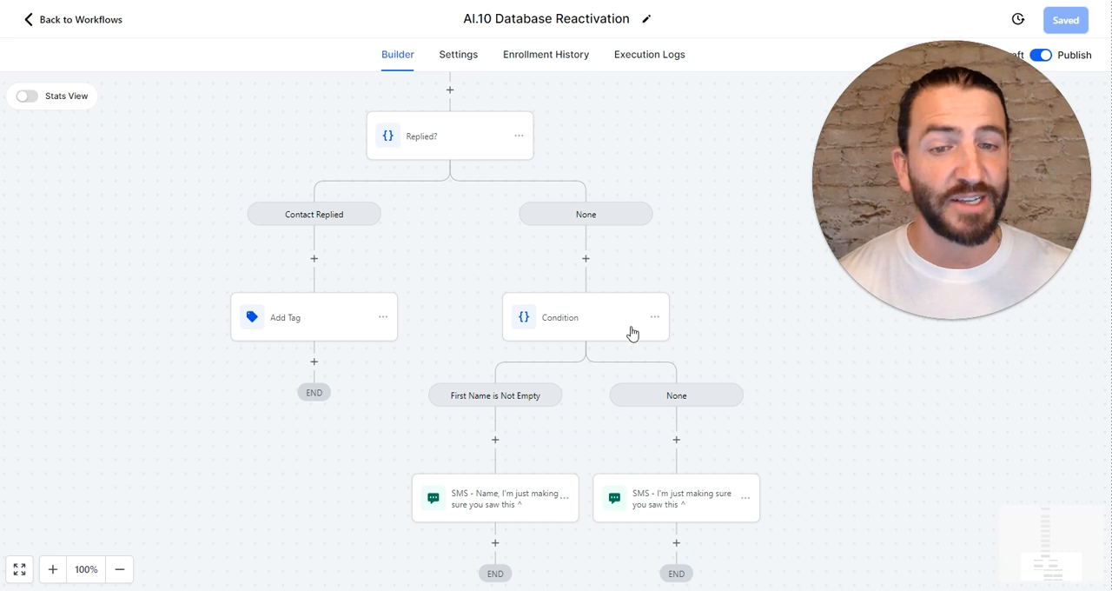
Step: Review the Condition step and the None-branch 'making sure you saw this' SMS, then cancel
{"action": "left_click", "coordinate": [559, 316]}
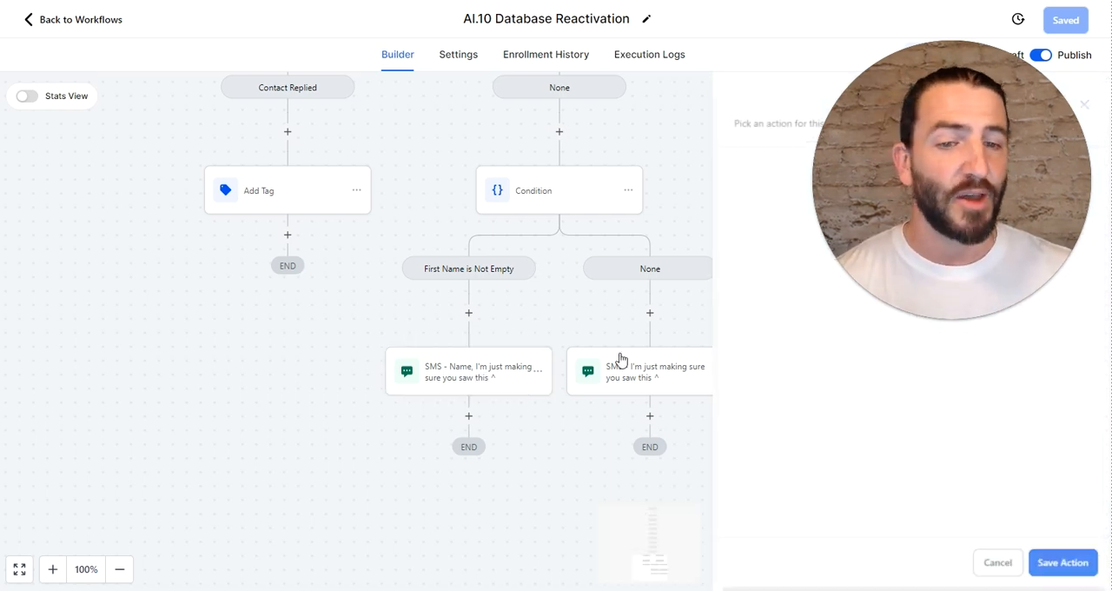
{"action": "left_click", "coordinate": [639, 371]}
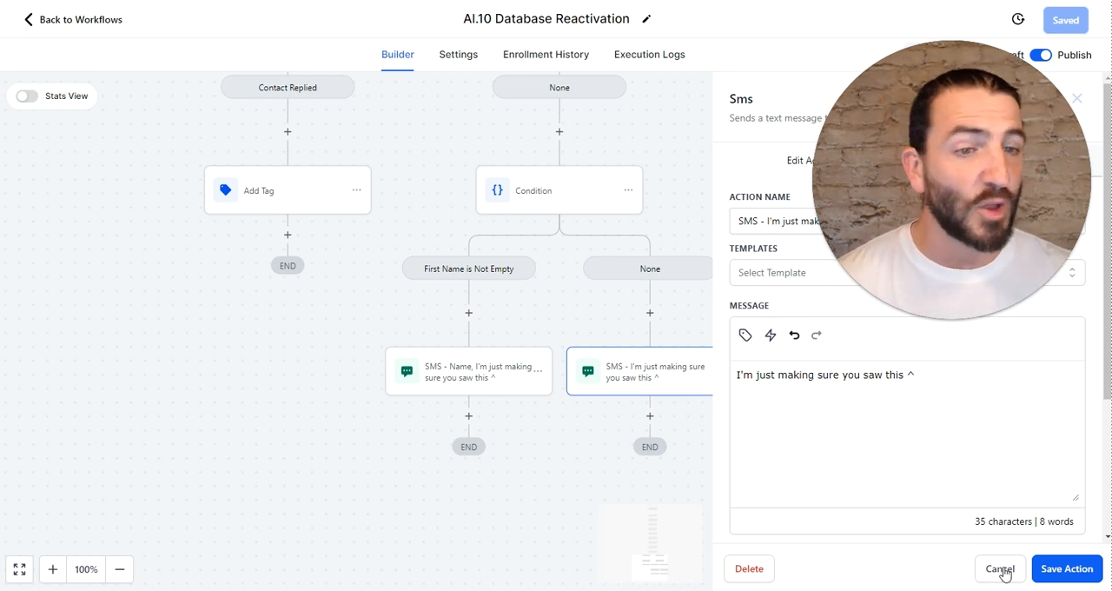
{"action": "left_click", "coordinate": [999, 568]}
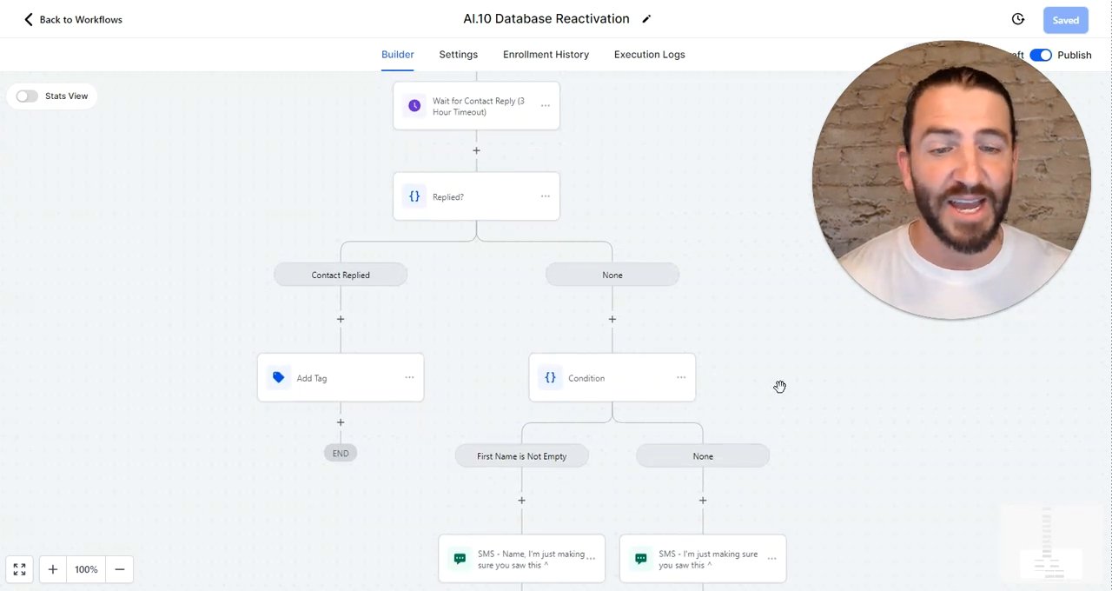
{"action": "scroll", "scroll_direction": "down", "scroll_amount": 3}
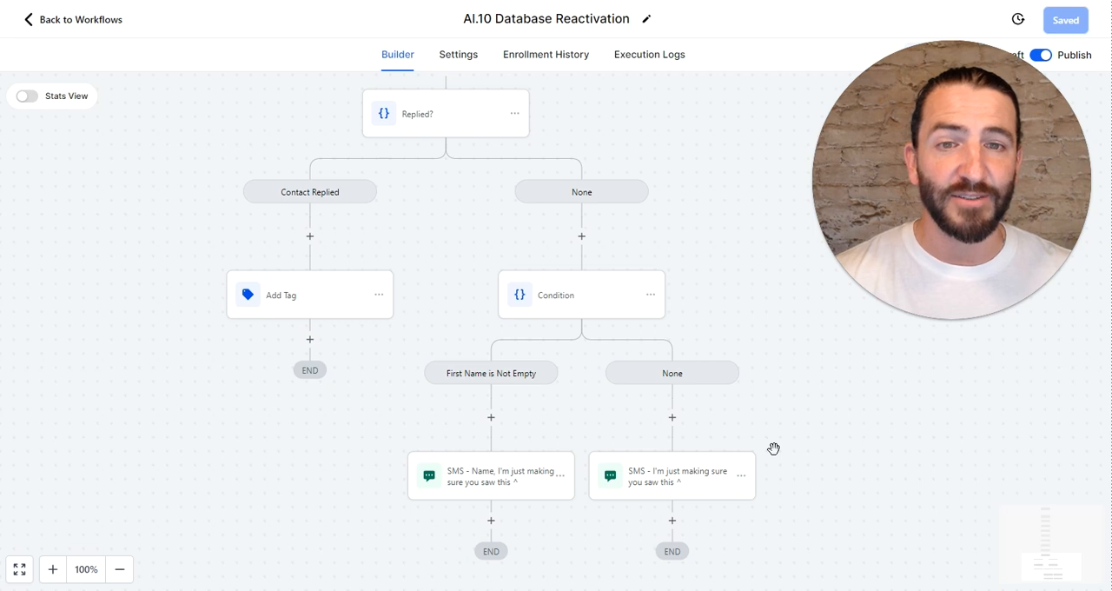
{"action": "mouse_move", "coordinate": [789, 429]}
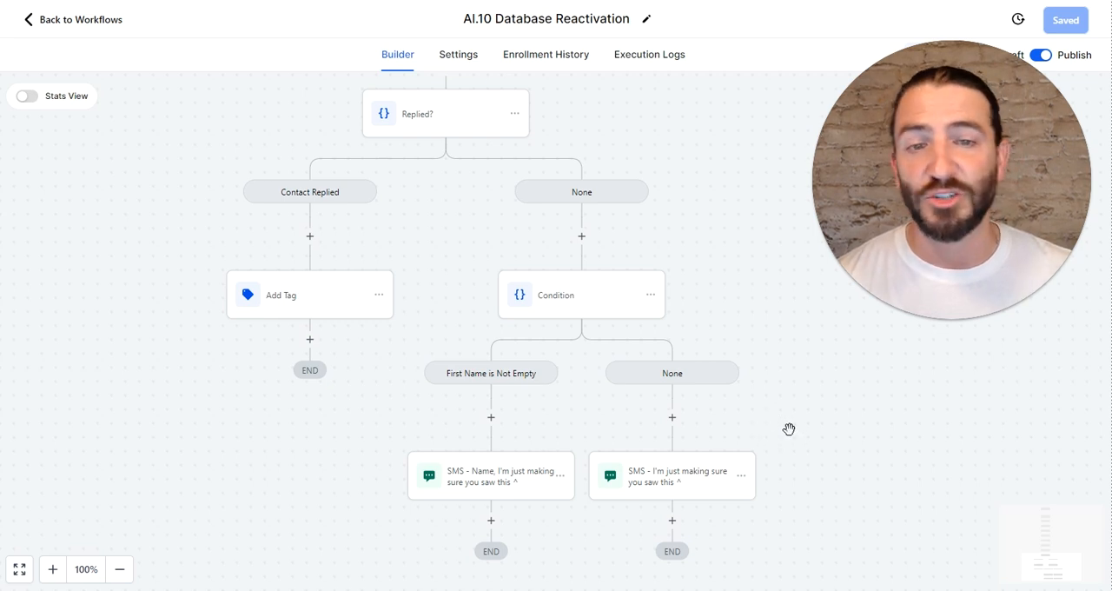
{"action": "mouse_move", "coordinate": [806, 395]}
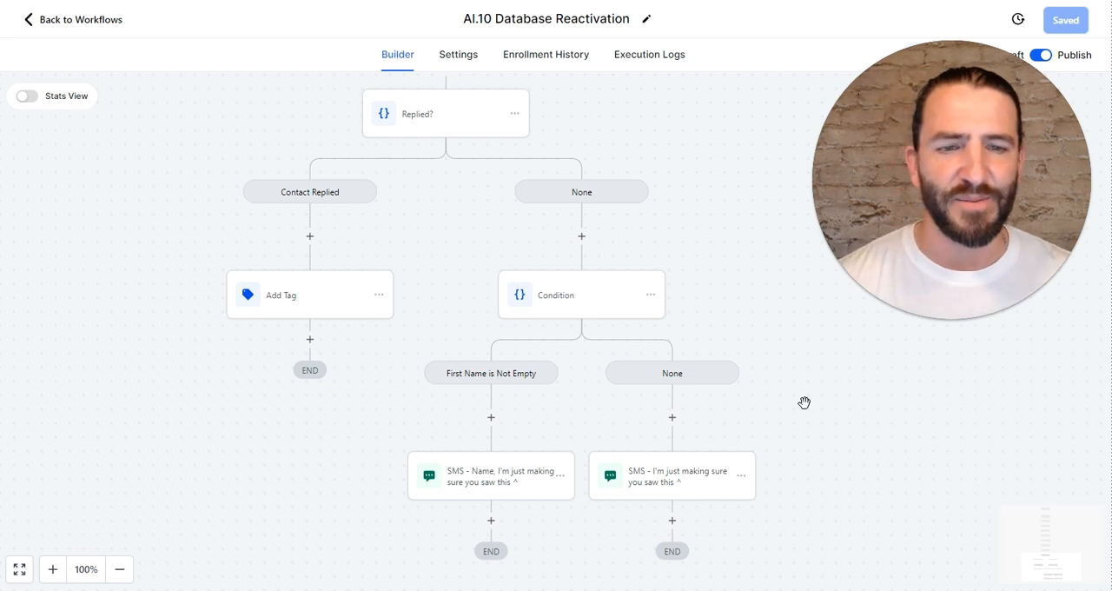
{"action": "mouse_move", "coordinate": [817, 414]}
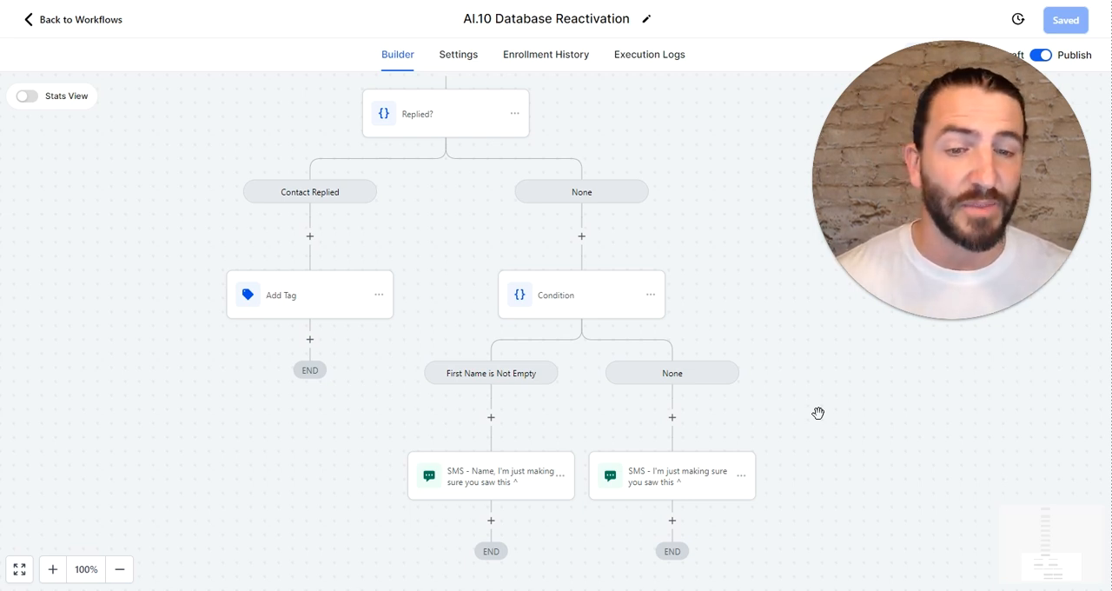
{"action": "mouse_move", "coordinate": [462, 245]}
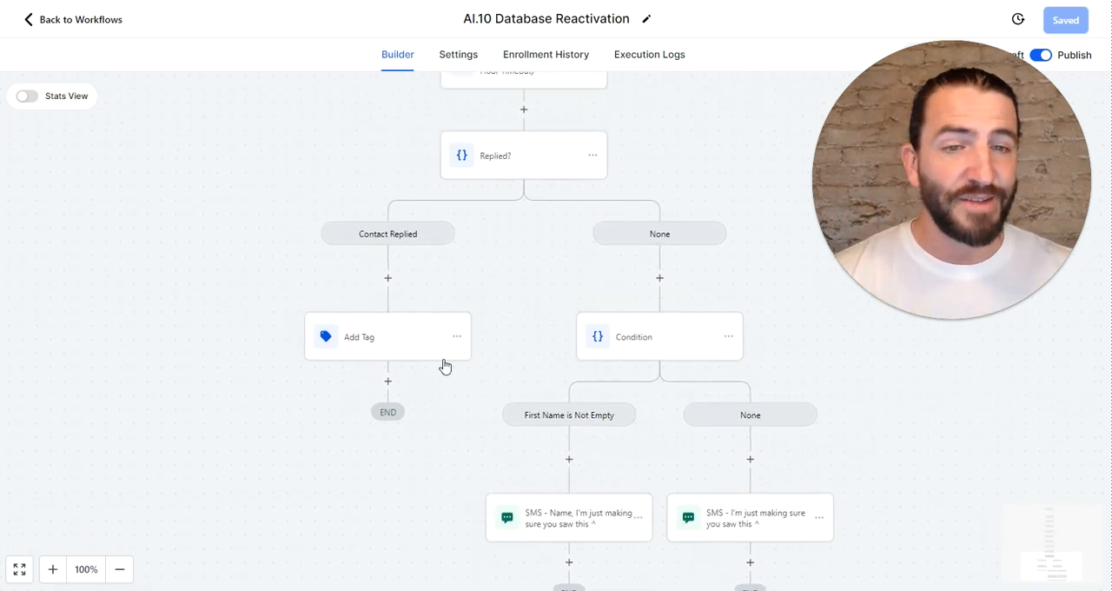
{"action": "mouse_move", "coordinate": [459, 361]}
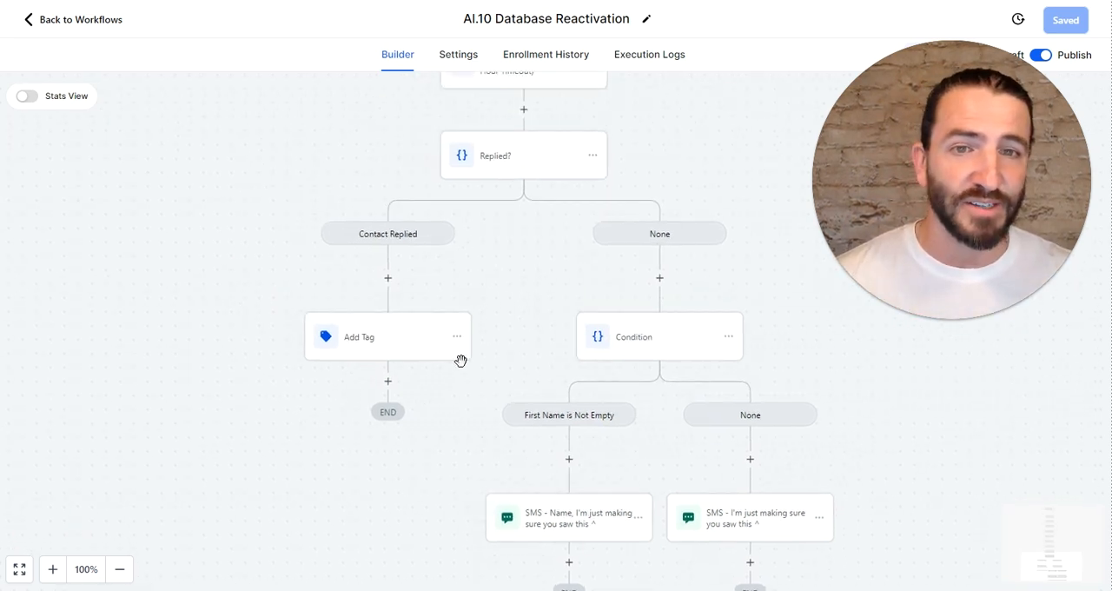
{"action": "mouse_move", "coordinate": [463, 334]}
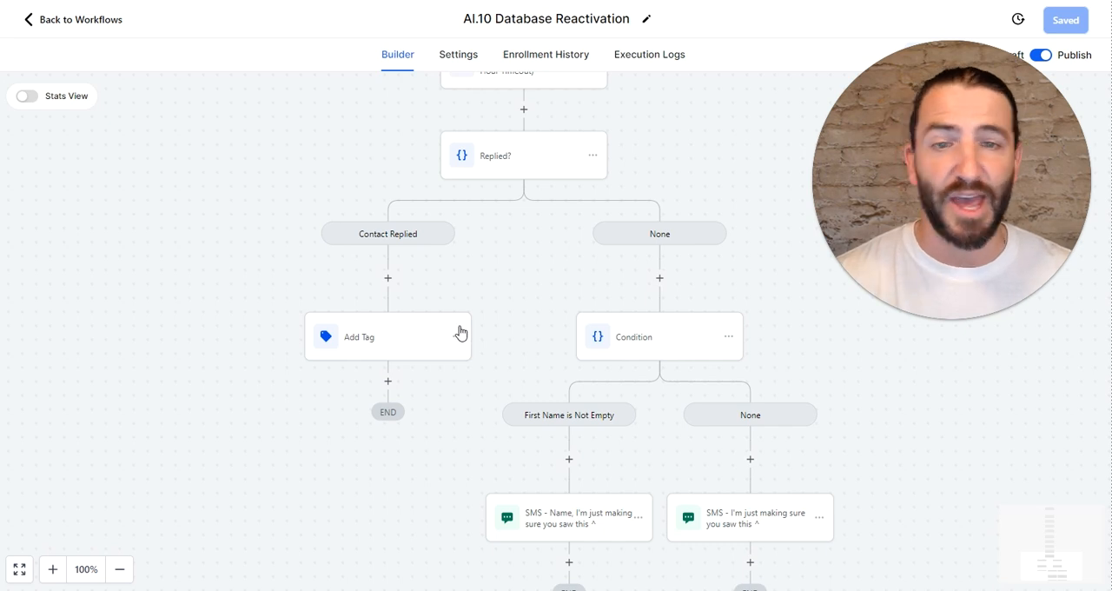
{"action": "mouse_move", "coordinate": [518, 299]}
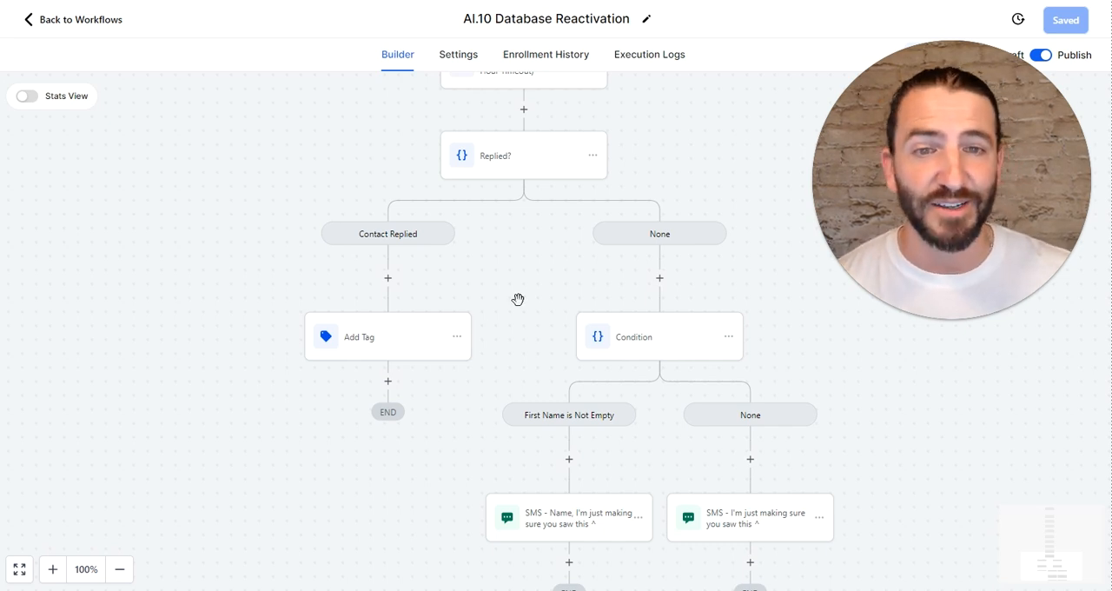
{"action": "mouse_move", "coordinate": [506, 255]}
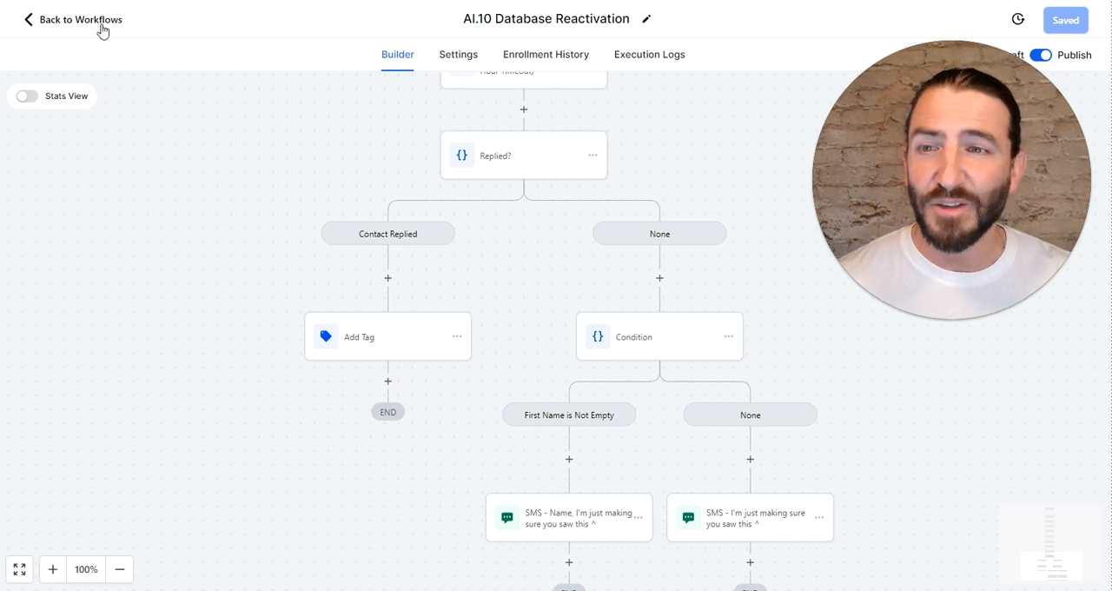
Step: Return to the workflow list and open the Business Profile settings page
{"action": "left_click", "coordinate": [80, 19]}
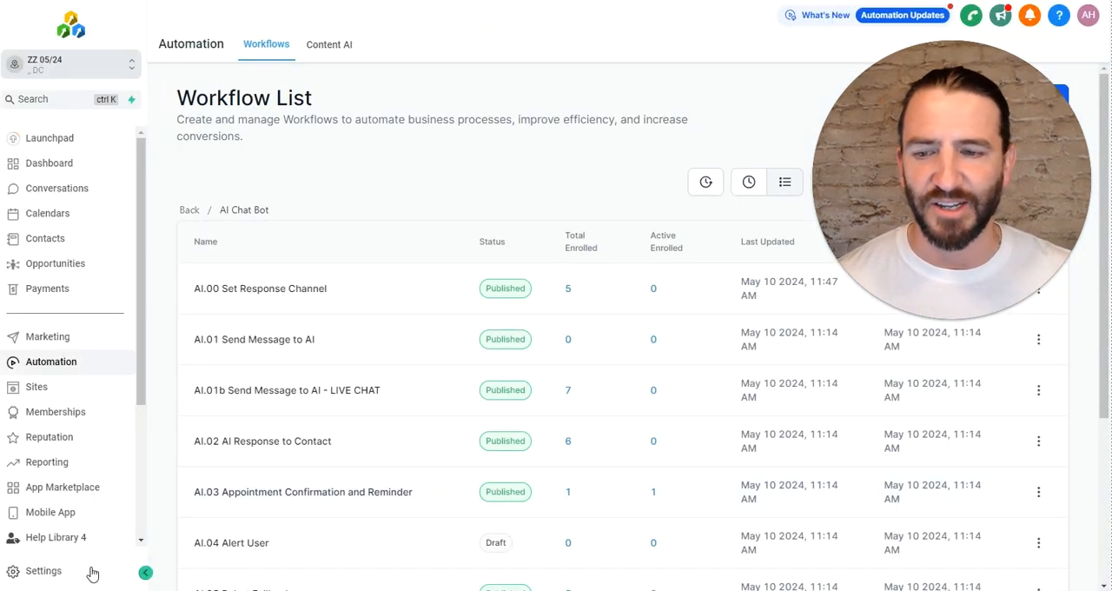
{"action": "left_click", "coordinate": [42, 570]}
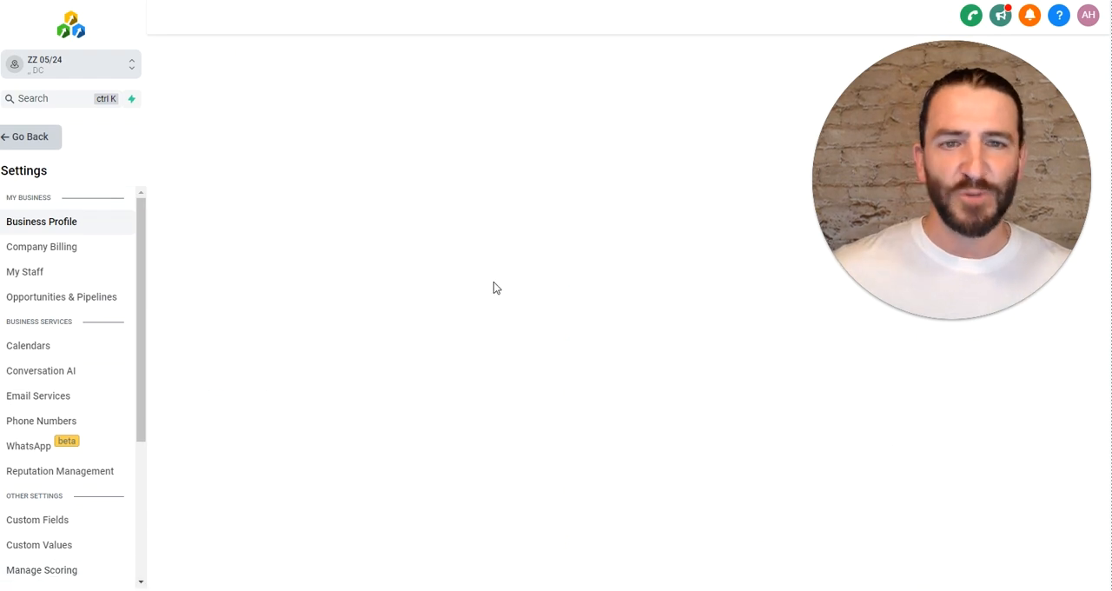
{"action": "left_click", "coordinate": [41, 221]}
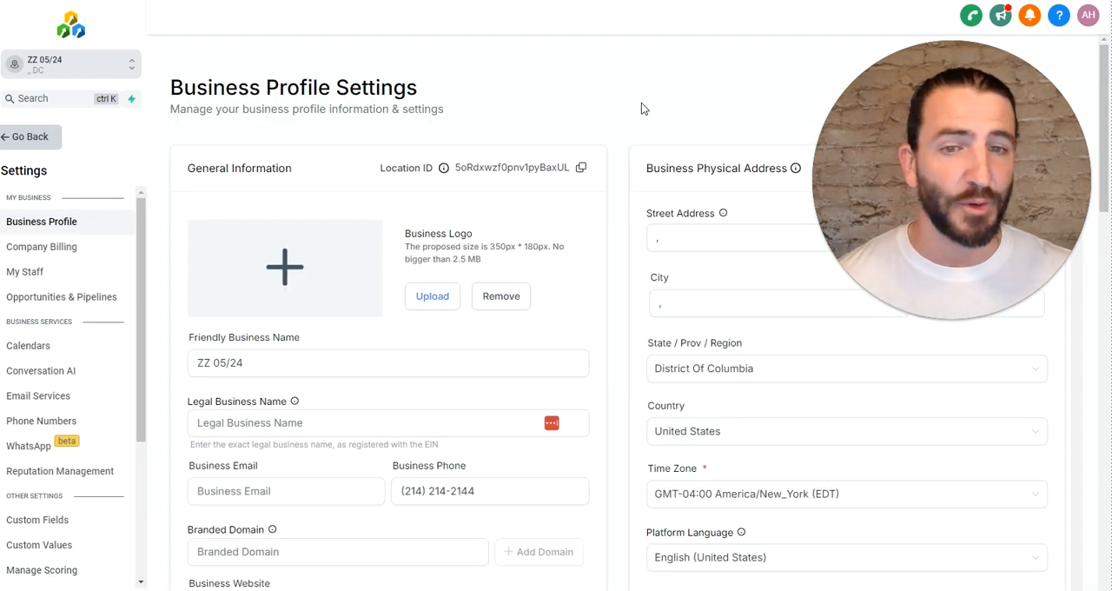
{"action": "scroll", "scroll_direction": "down", "scroll_amount": 3}
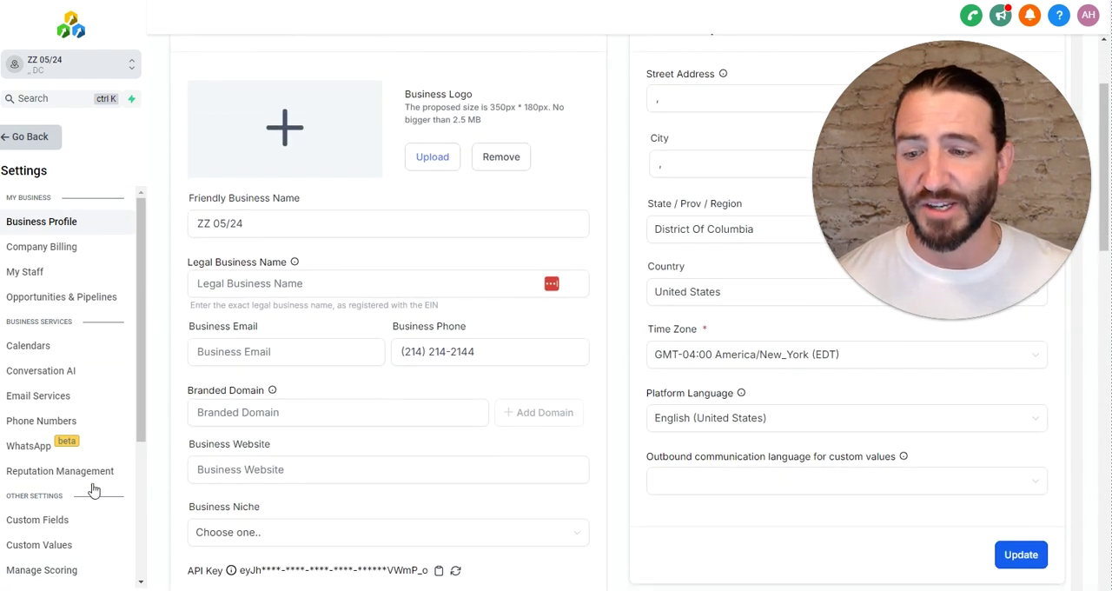
Step: Open Custom Values and scroll to the Reactivation Message row with its AC checkup text
{"action": "left_click", "coordinate": [39, 546]}
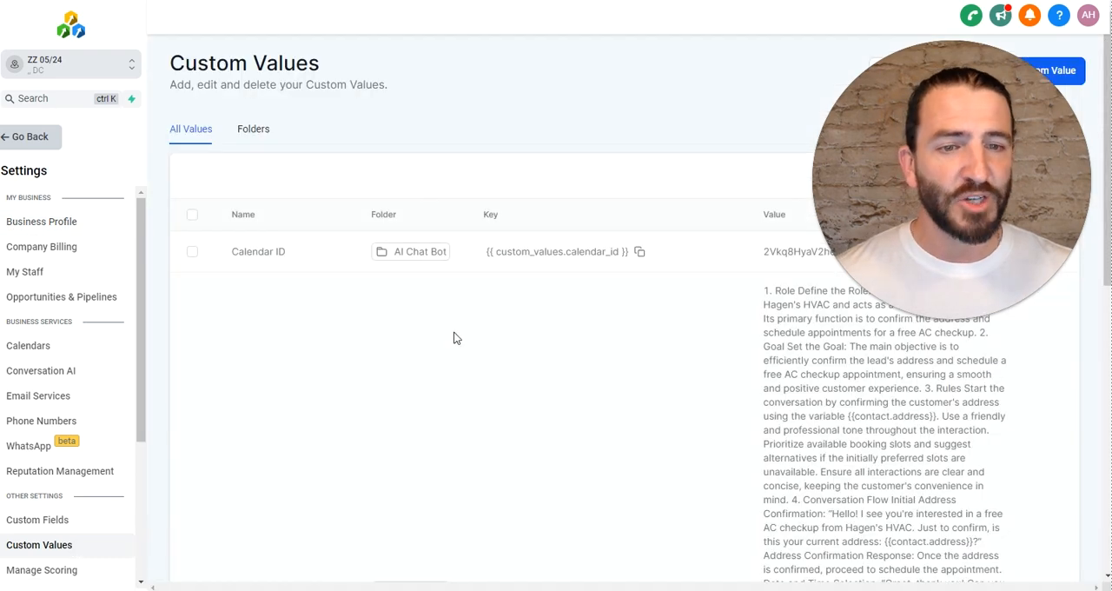
{"action": "scroll", "scroll_direction": "down", "scroll_amount": 3}
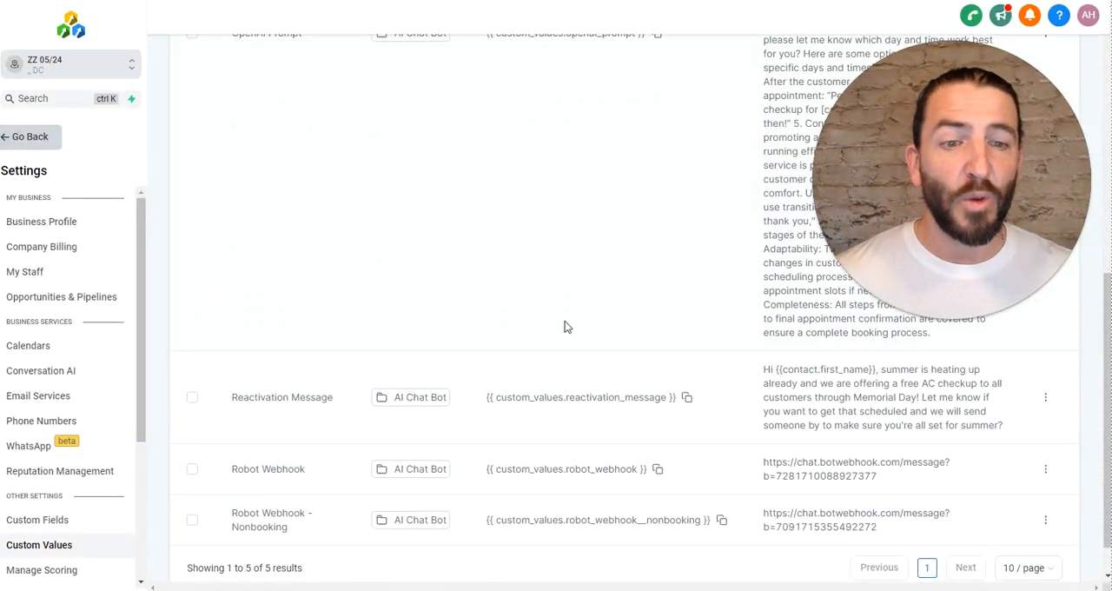
{"action": "scroll", "scroll_direction": "down", "scroll_amount": 3}
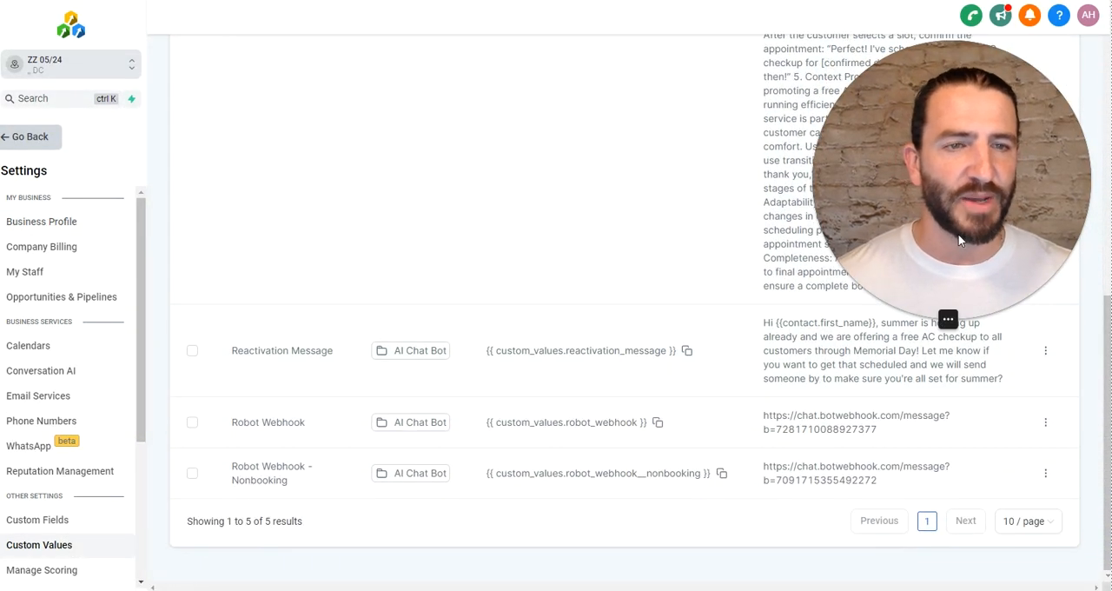
{"action": "mouse_move", "coordinate": [590, 236]}
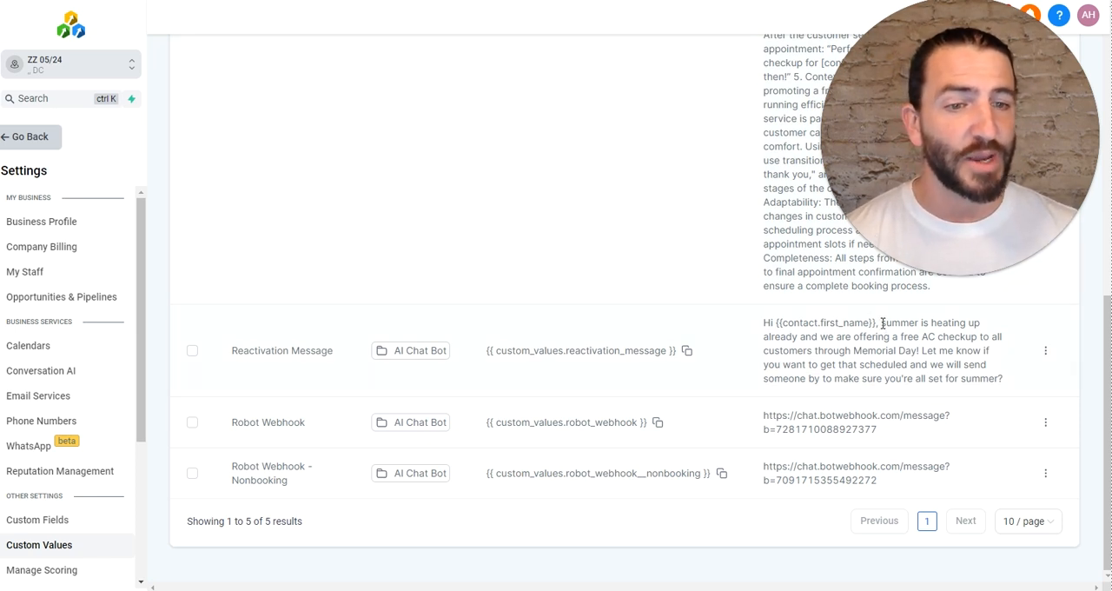
{"action": "left_click_drag", "start_coordinate": [881, 321], "coordinate": [917, 351]}
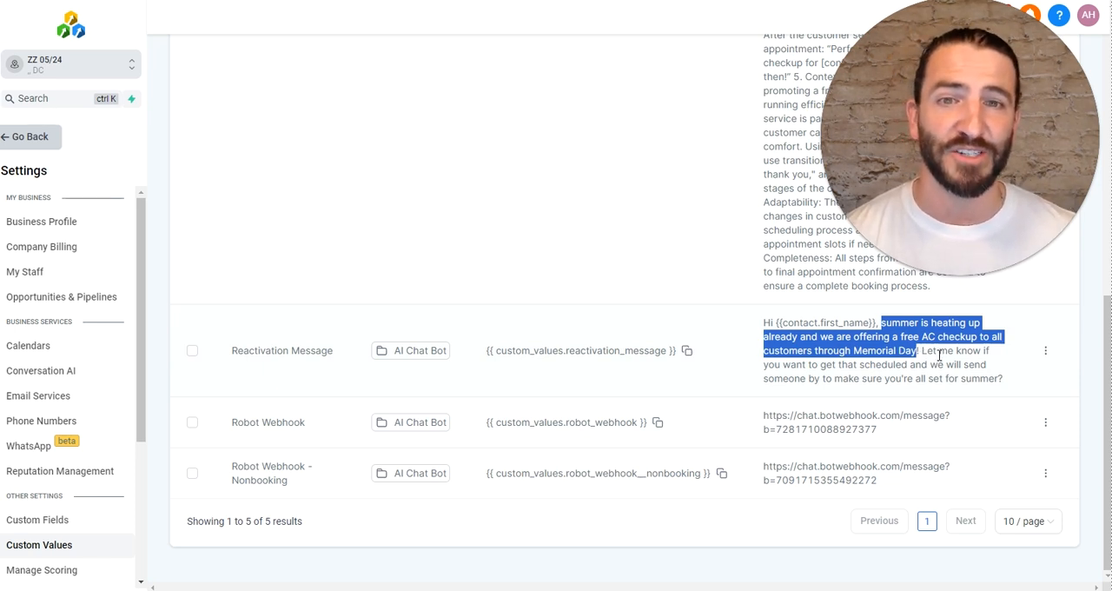
{"action": "mouse_move", "coordinate": [591, 316]}
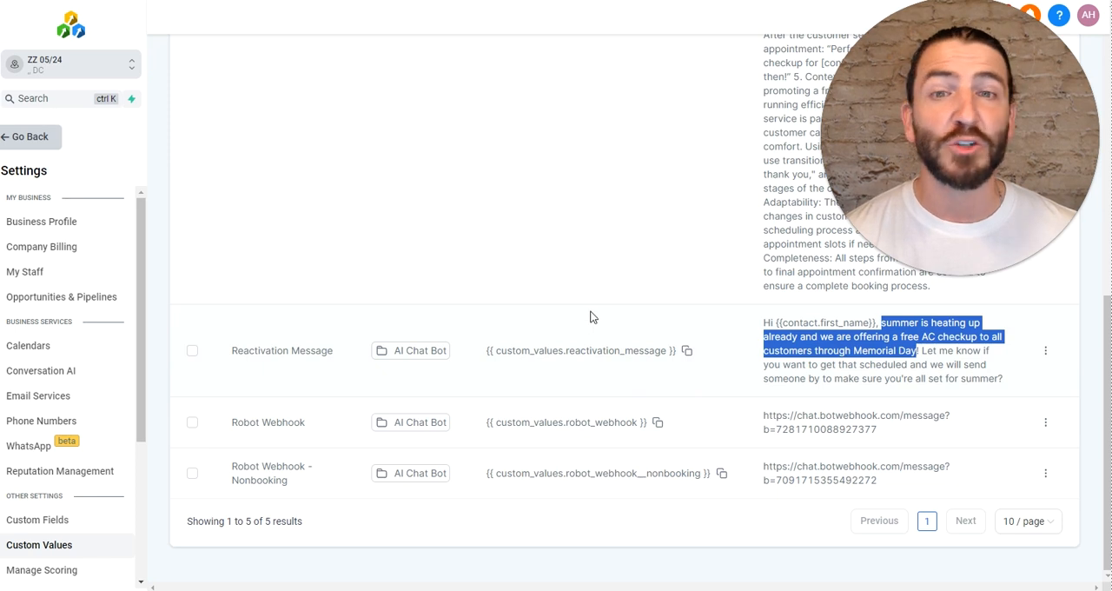
{"action": "mouse_move", "coordinate": [600, 329]}
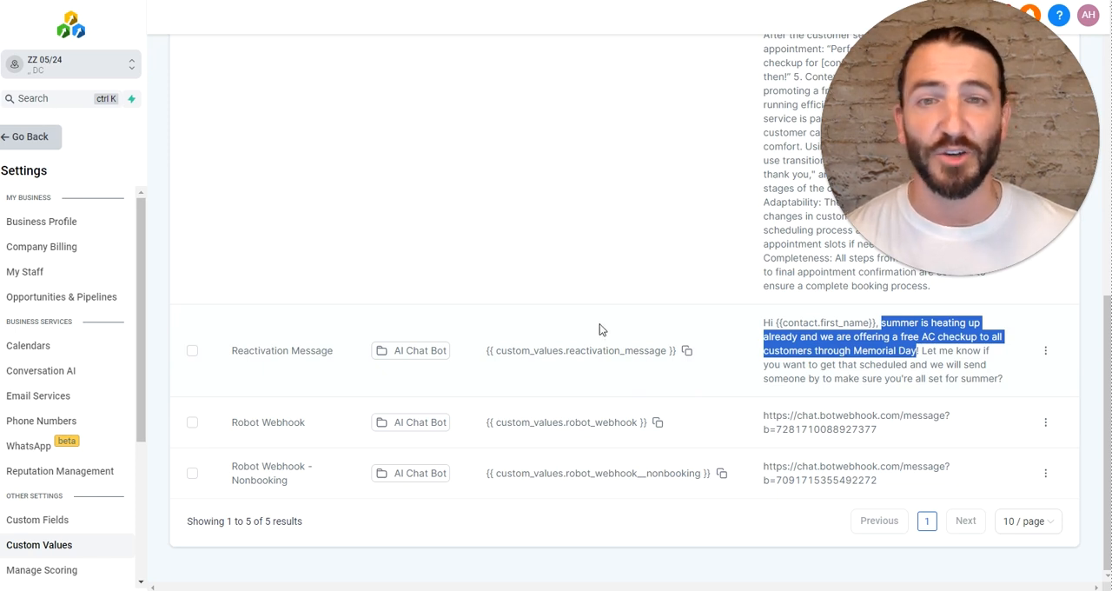